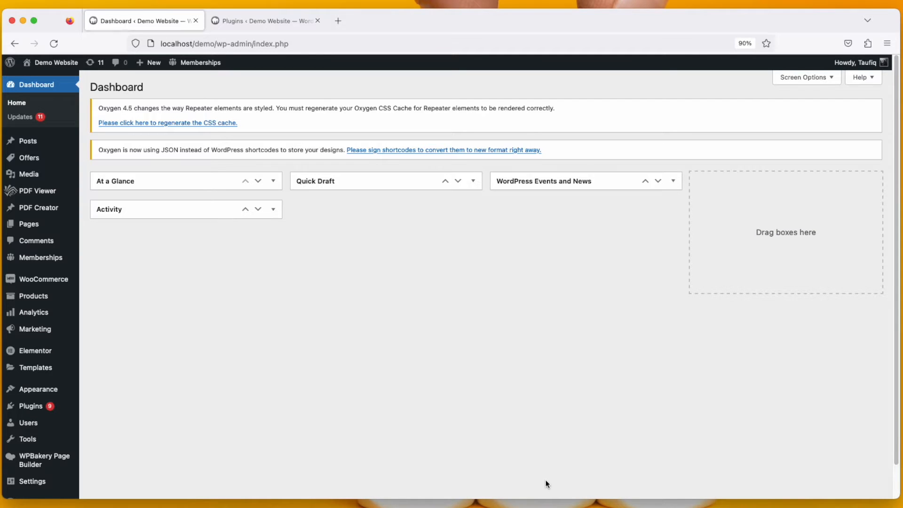
mouse_move(287, 31)
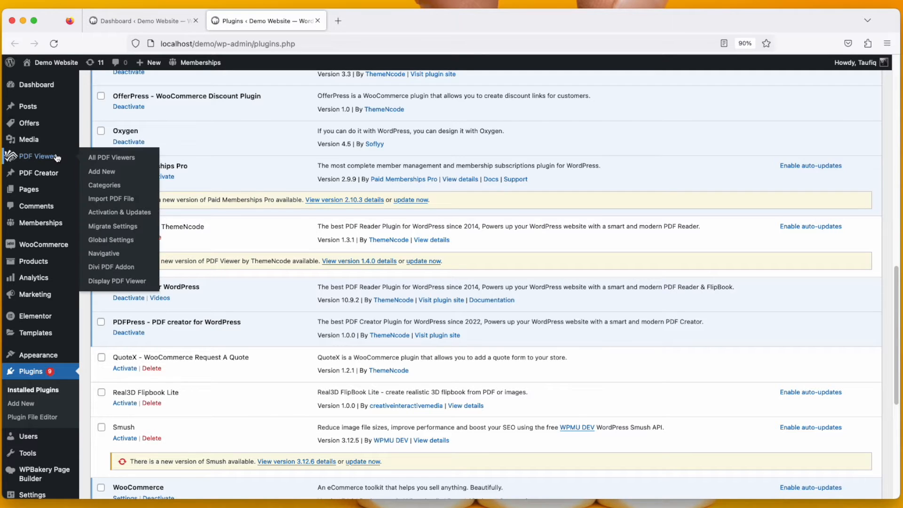
Step: Show all PDF viewers, briefly view My CV in a new tab, then close it
click(111, 157)
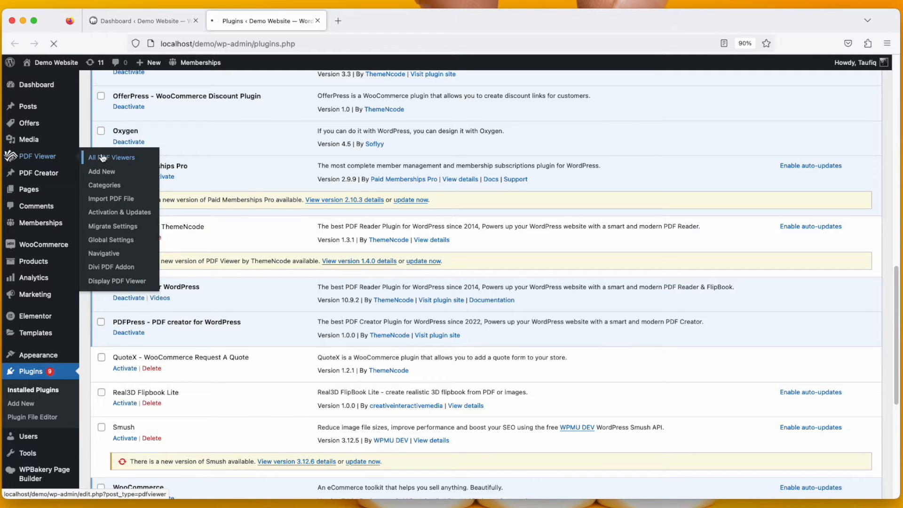
click(112, 157)
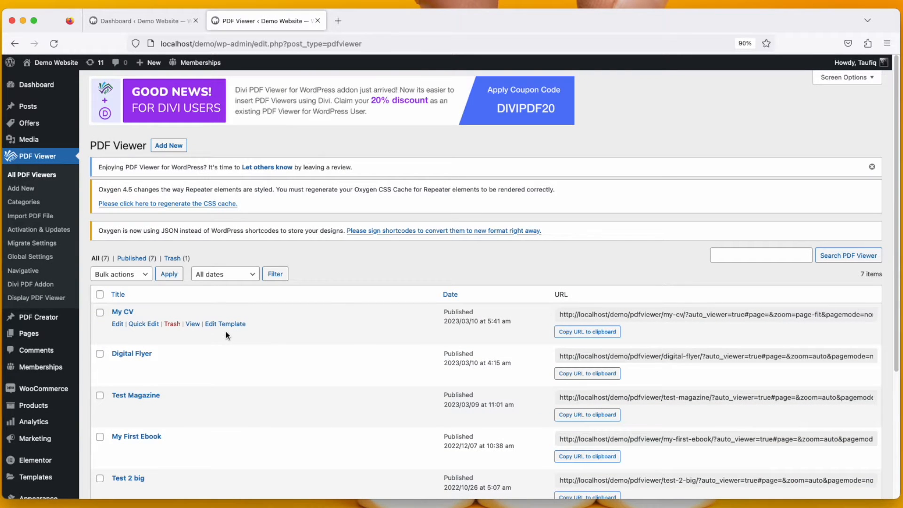
right_click(191, 324)
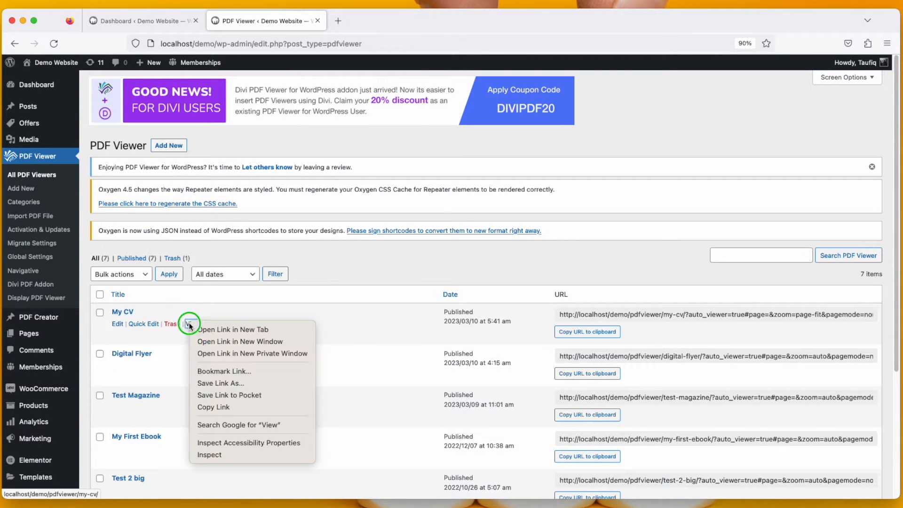
click(232, 329)
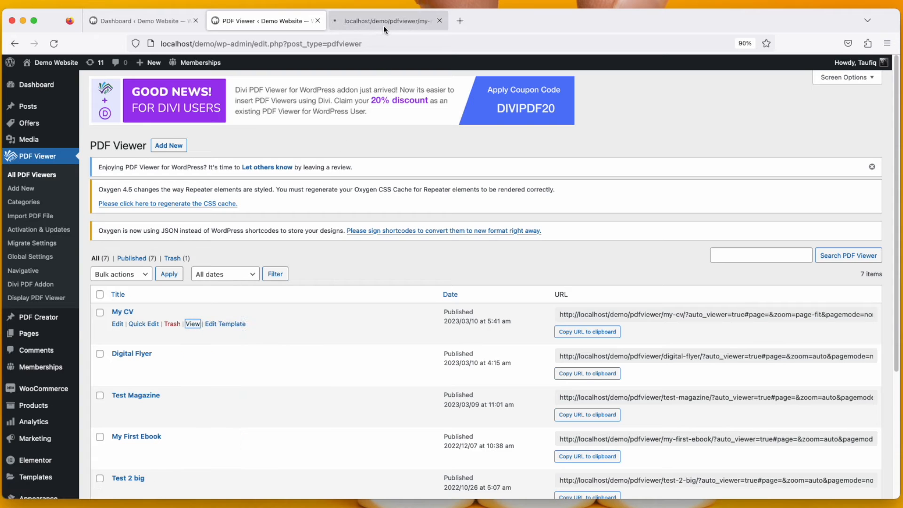
click(440, 21)
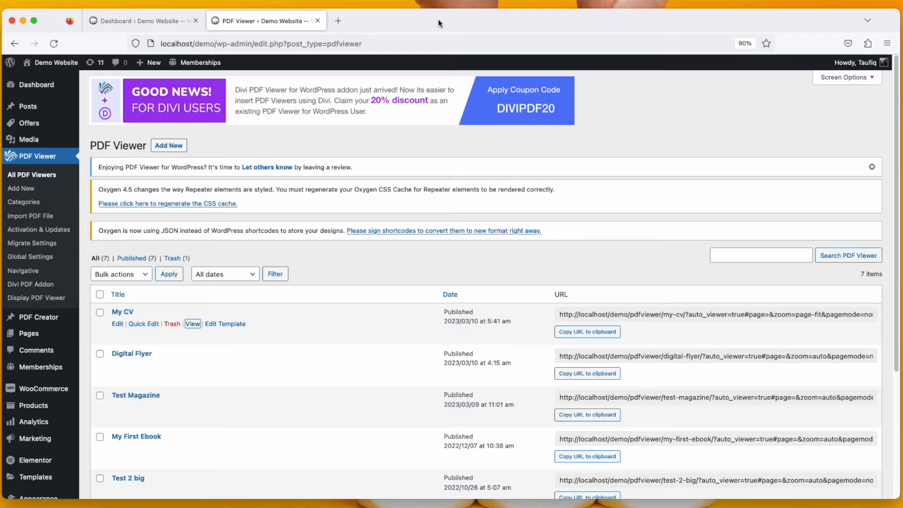
mouse_move(236, 63)
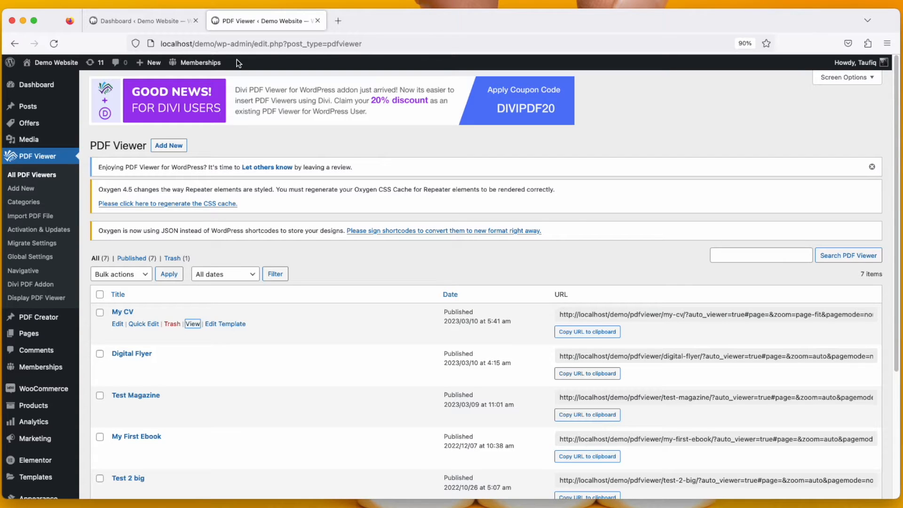
mouse_move(21, 188)
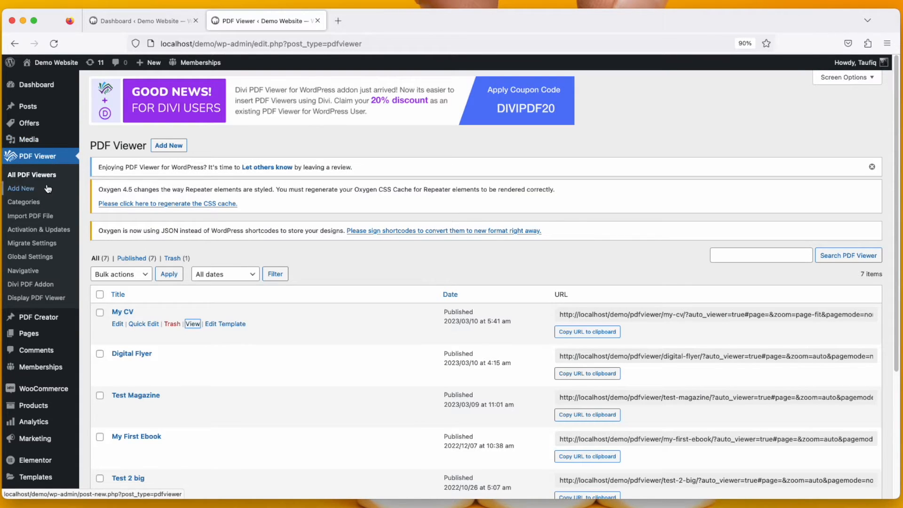
Step: Enable Oxygen Builder Integration in PDF Viewer's Global Settings under Advanced
click(30, 257)
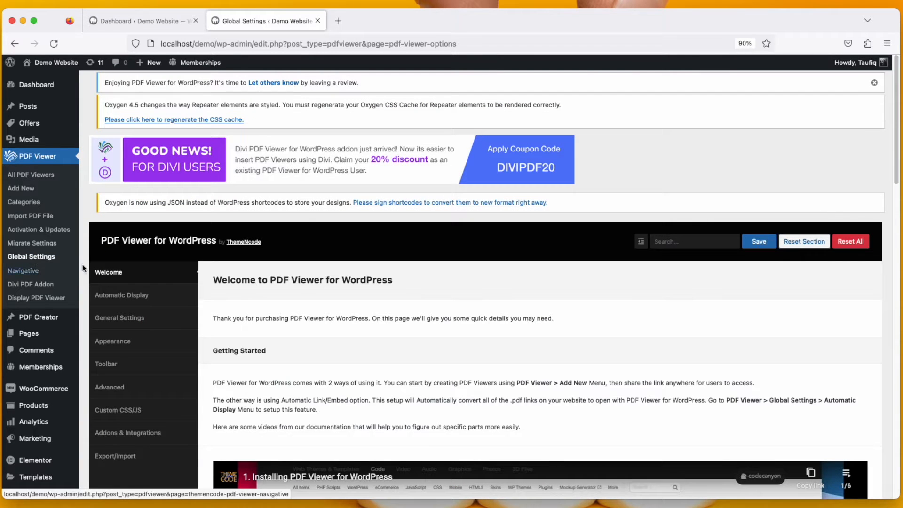
click(109, 387)
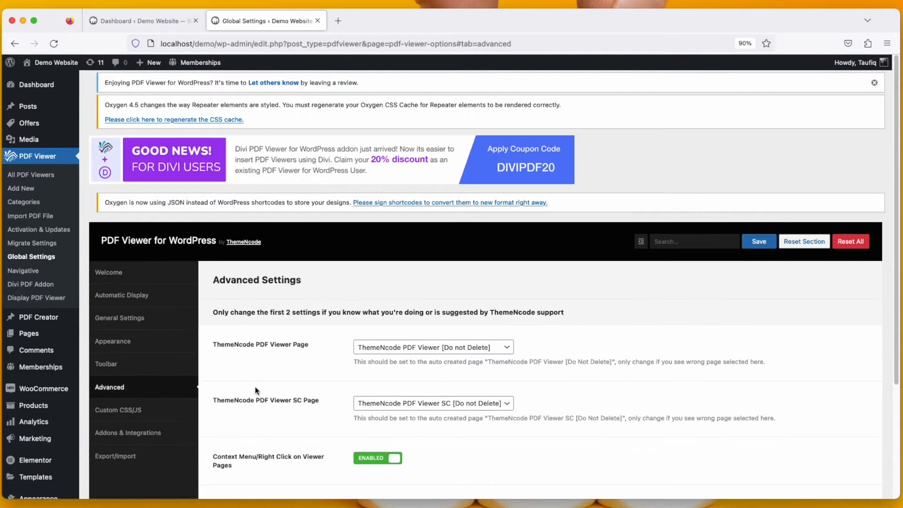
scroll(down, 3)
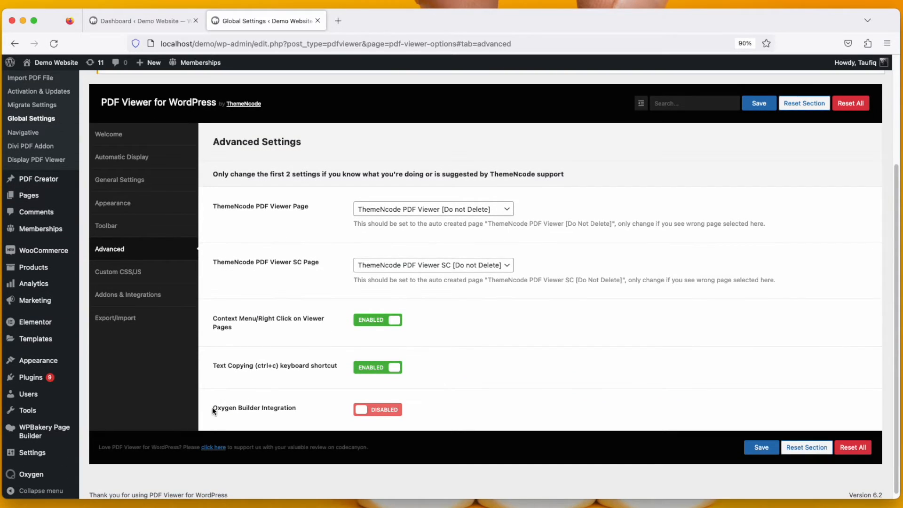
mouse_move(257, 407)
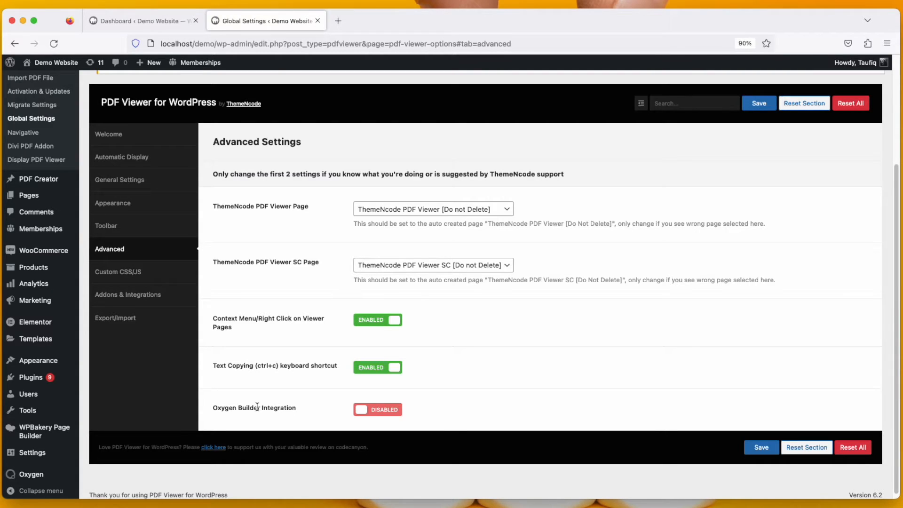
click(376, 409)
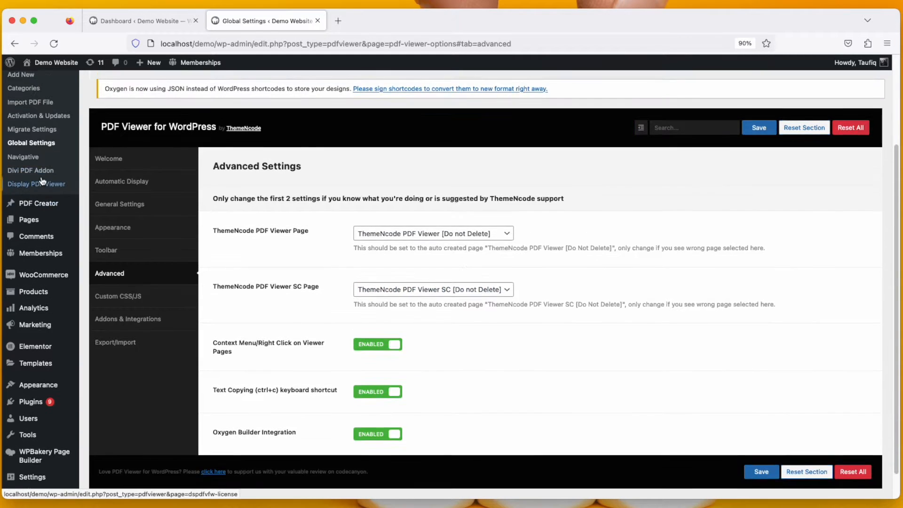
Step: From All PDF Viewers, open My CV's View link in a new tab
click(38, 155)
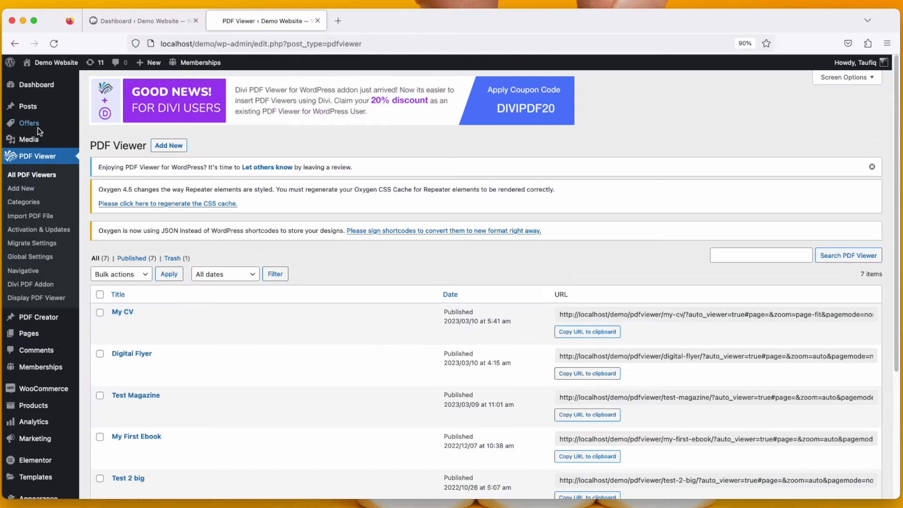
right_click(194, 324)
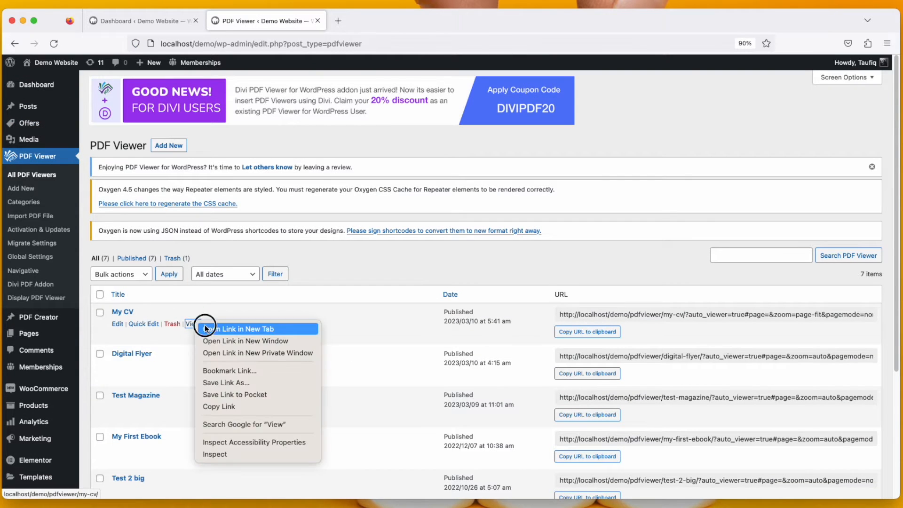
click(238, 329)
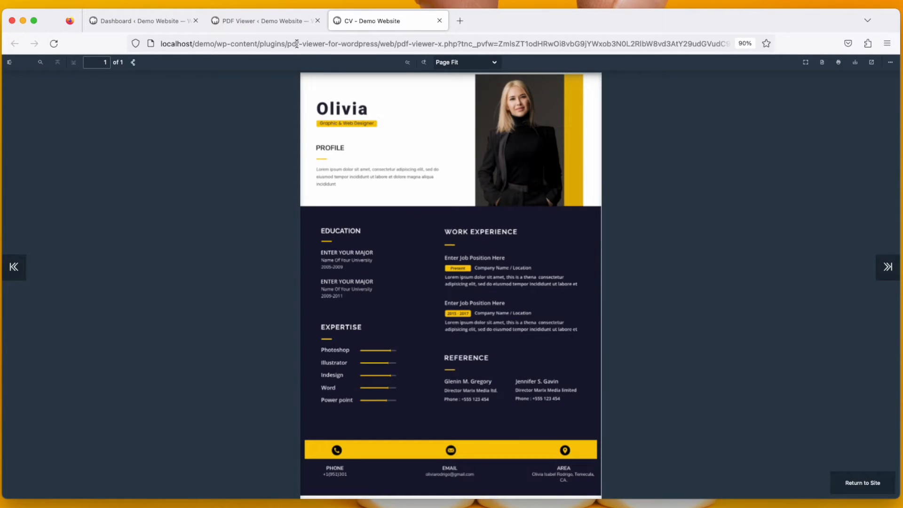
mouse_move(290, 81)
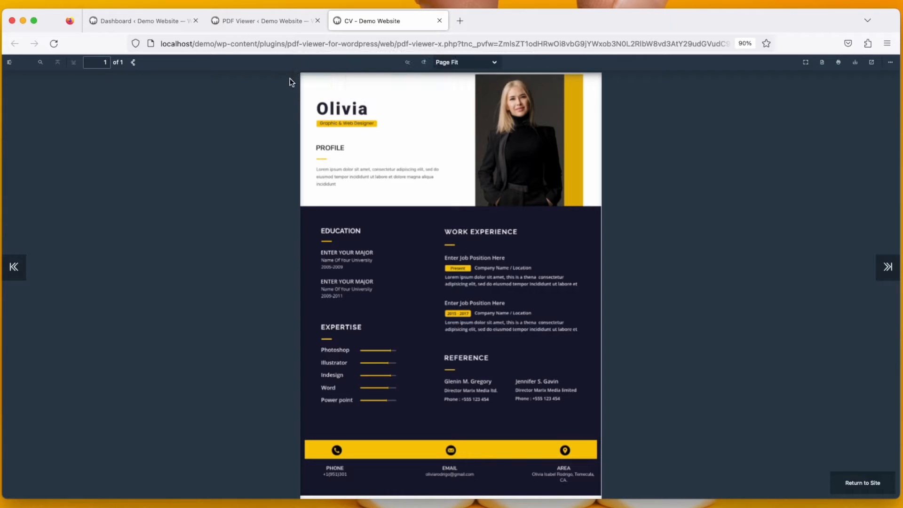
mouse_move(265, 110)
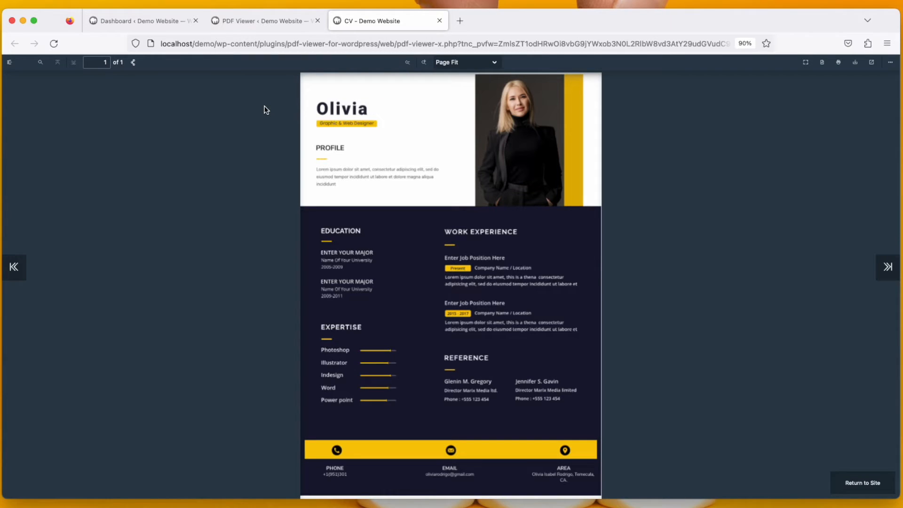
mouse_move(264, 101)
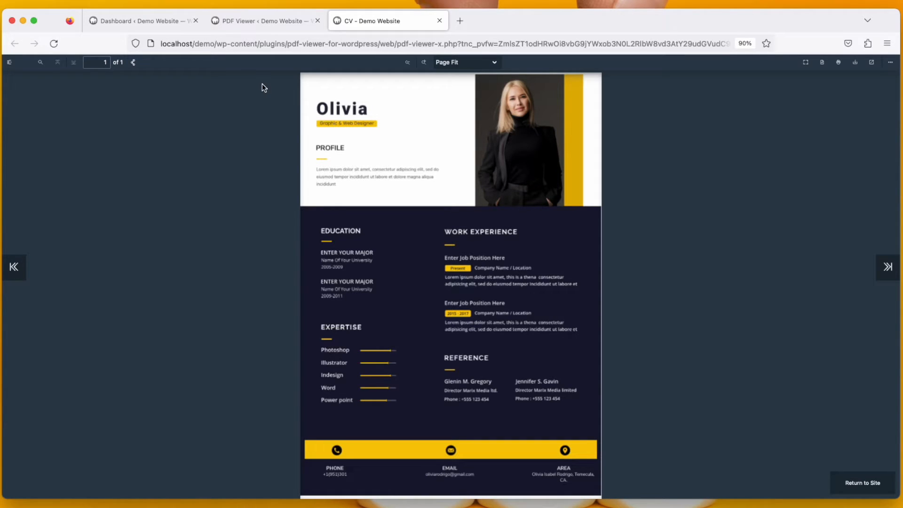
mouse_move(270, 29)
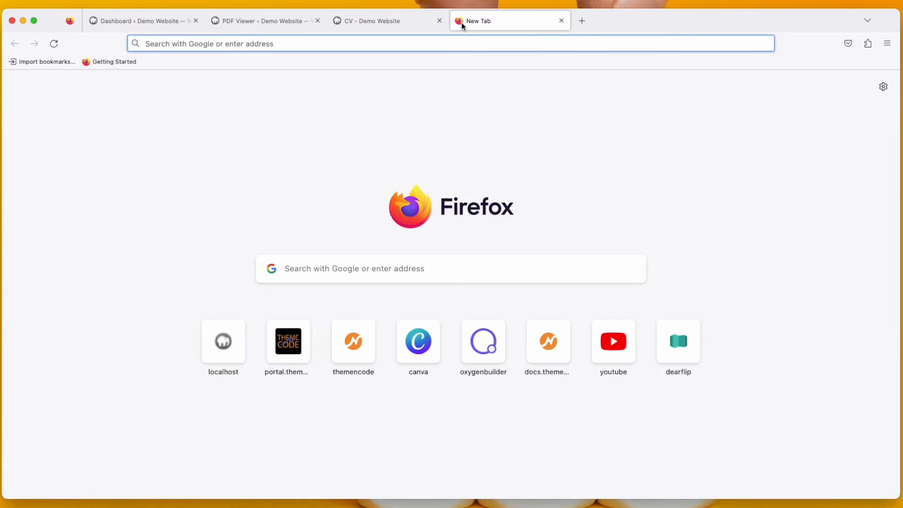
Step: Reach the PDF Viewer For WordPress docs and its Oxygen Builder article
text(docs.themencode.com)
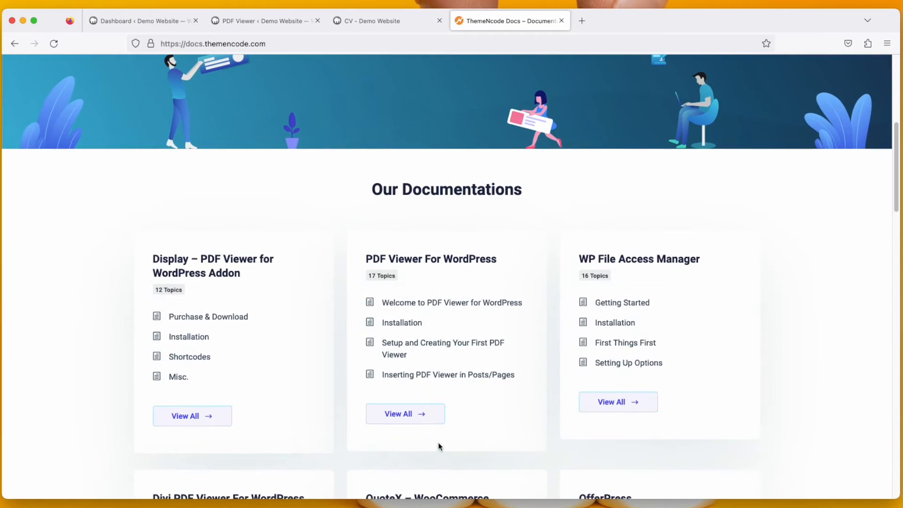
click(405, 413)
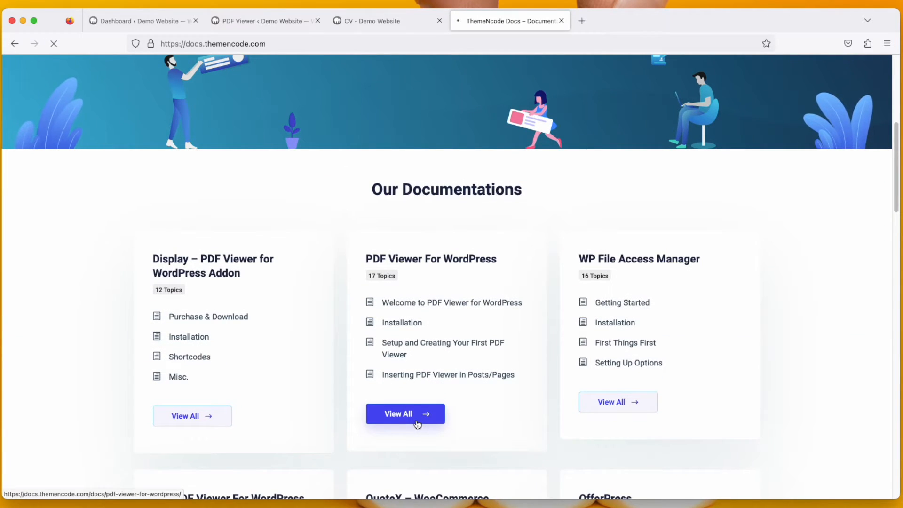
click(404, 414)
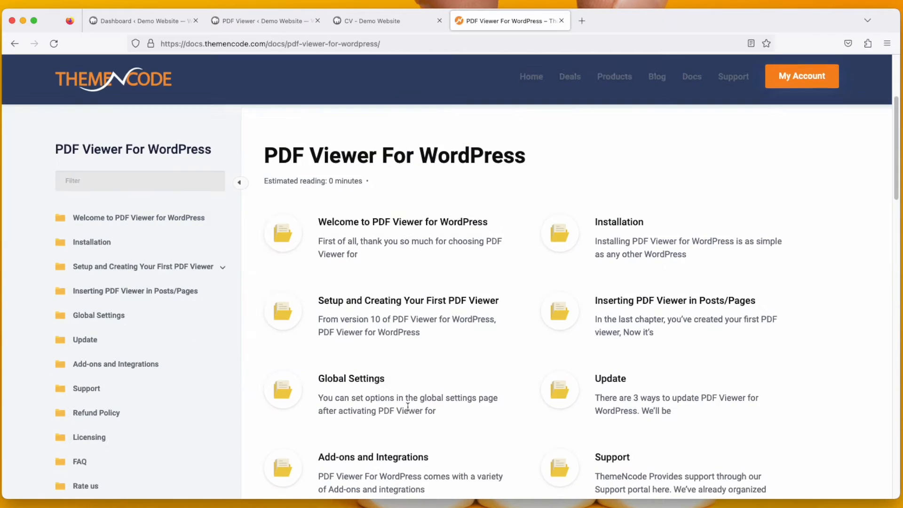
scroll(down, 3)
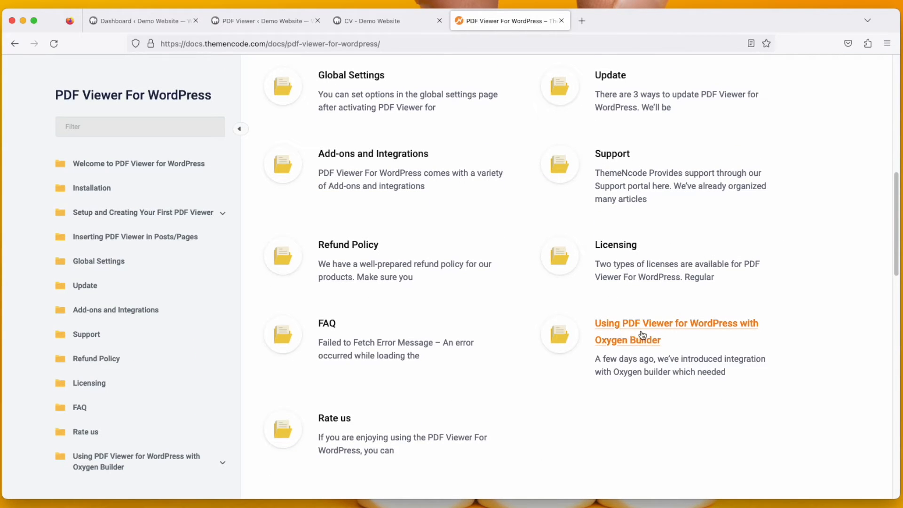
mouse_move(689, 337)
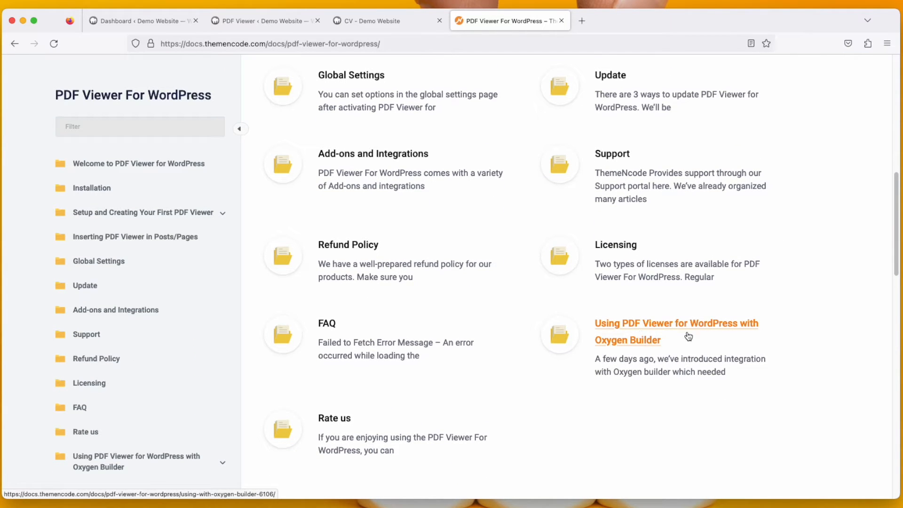
click(677, 323)
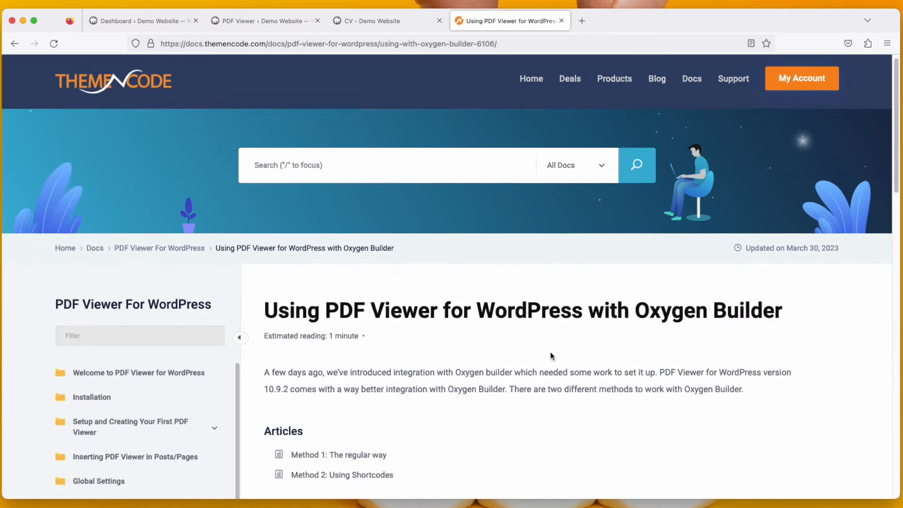
Step: Open the Method 2: Using Shortcodes article listing the Link X shortcode
scroll(down, 3)
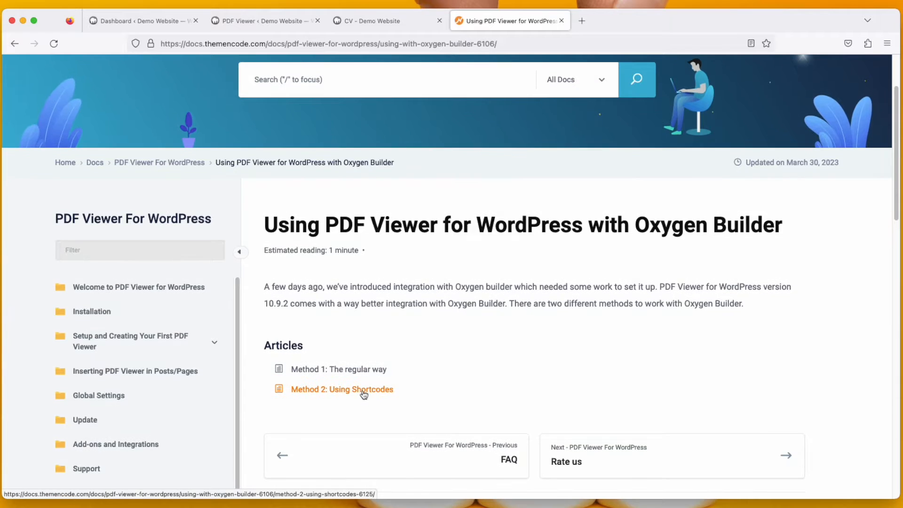
click(341, 389)
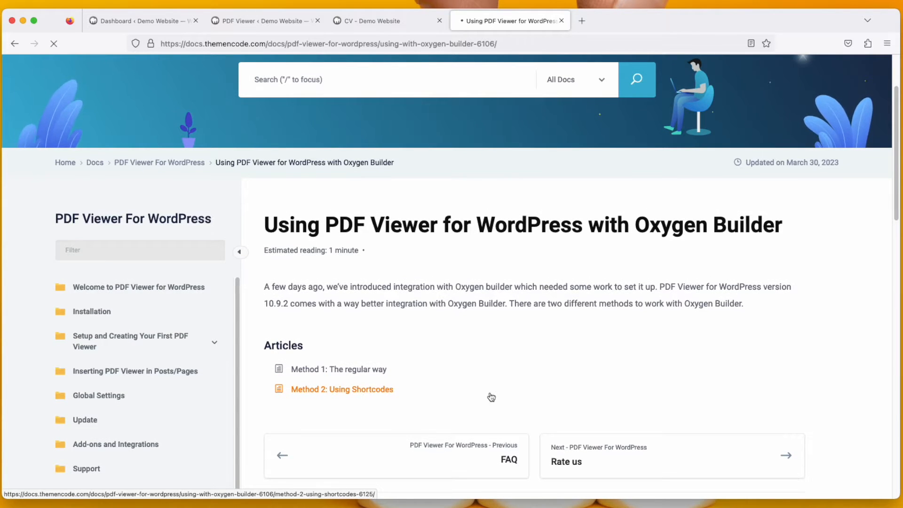
click(341, 388)
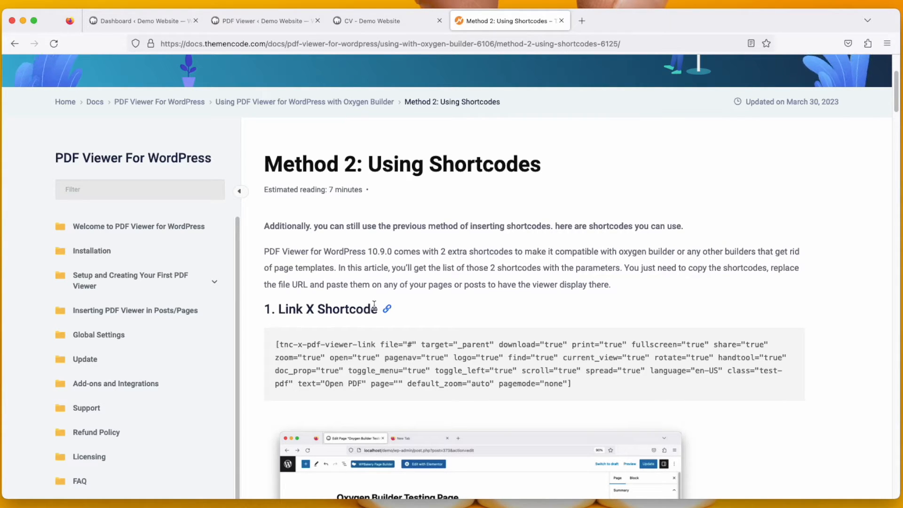
mouse_move(518, 361)
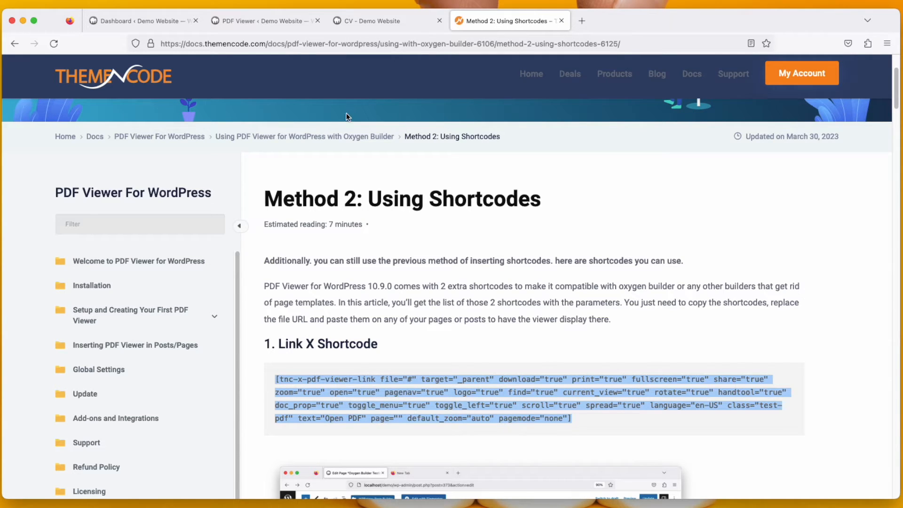
Step: Create and publish a new page titled 'Oxygen builder Test'
click(265, 21)
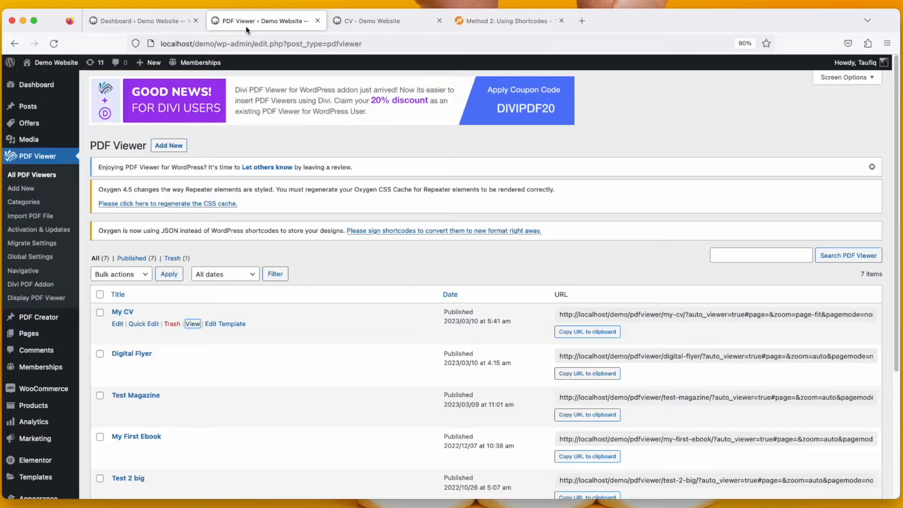
mouse_move(30, 332)
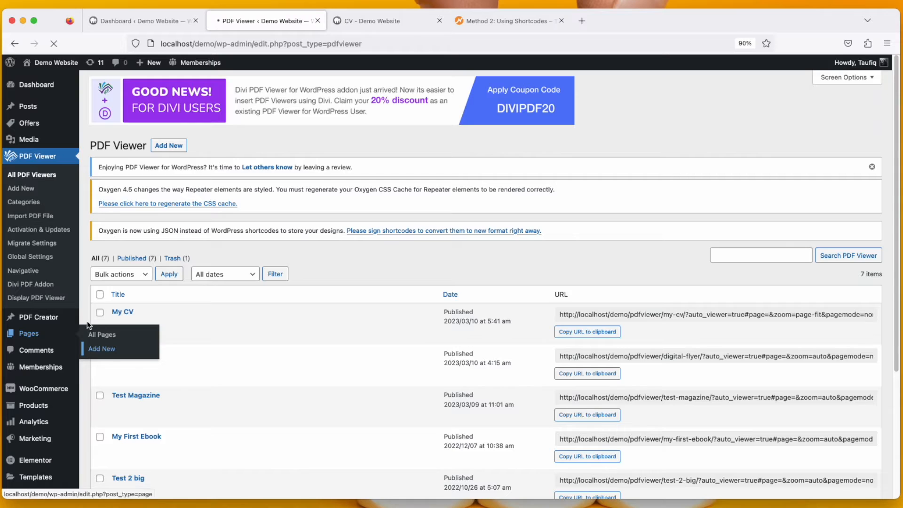
click(101, 348)
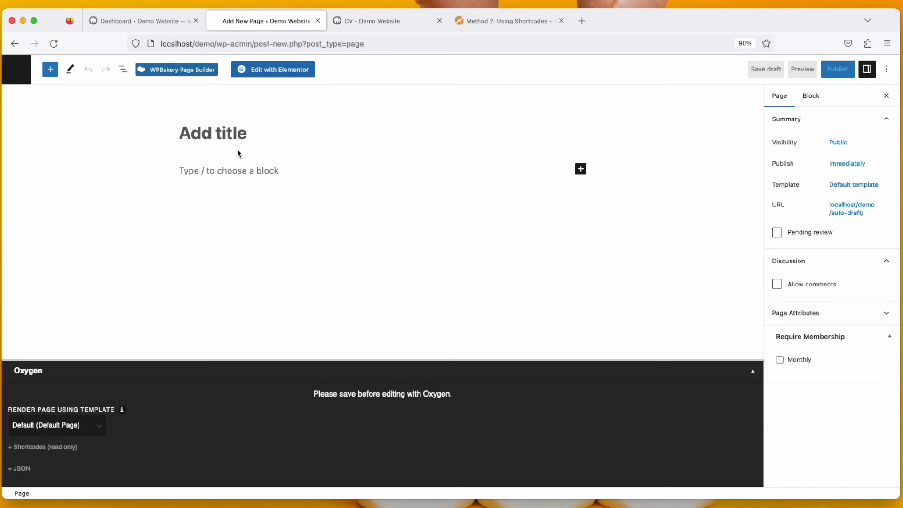
text(Oxygen bu)
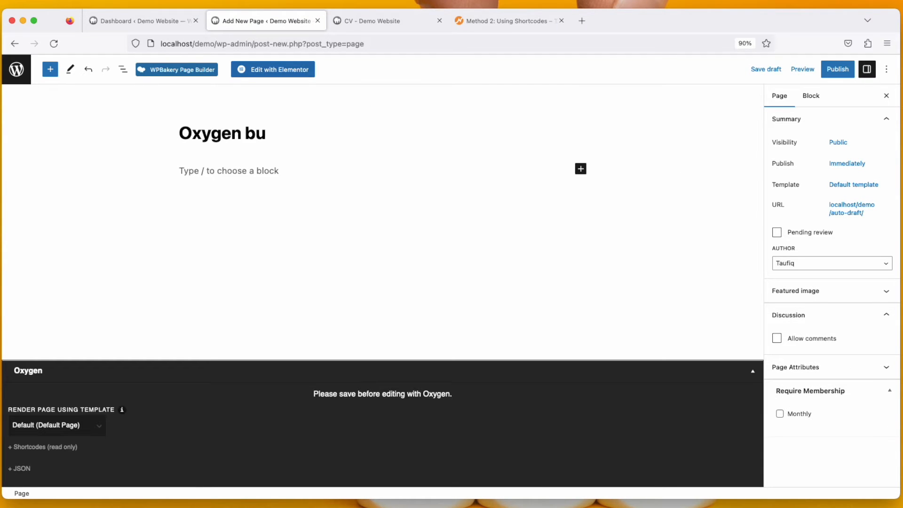
text(ilder Tes)
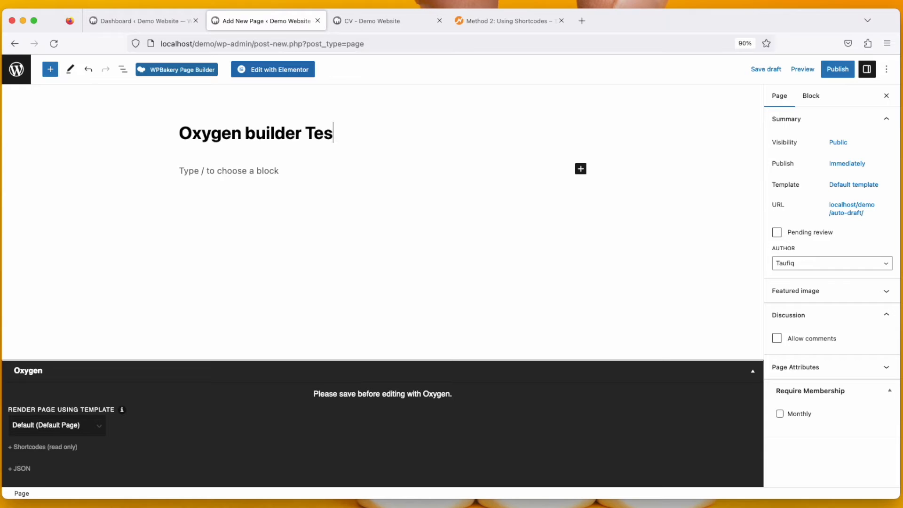
text(t)
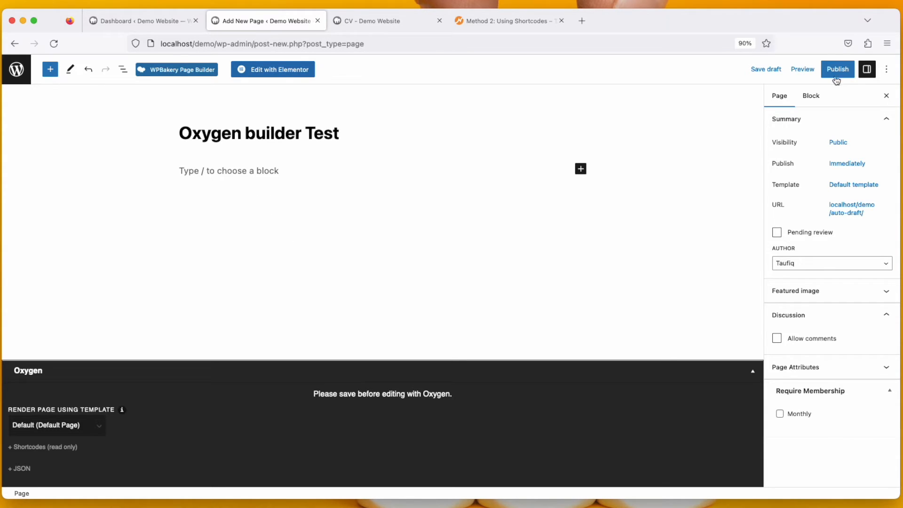
click(838, 69)
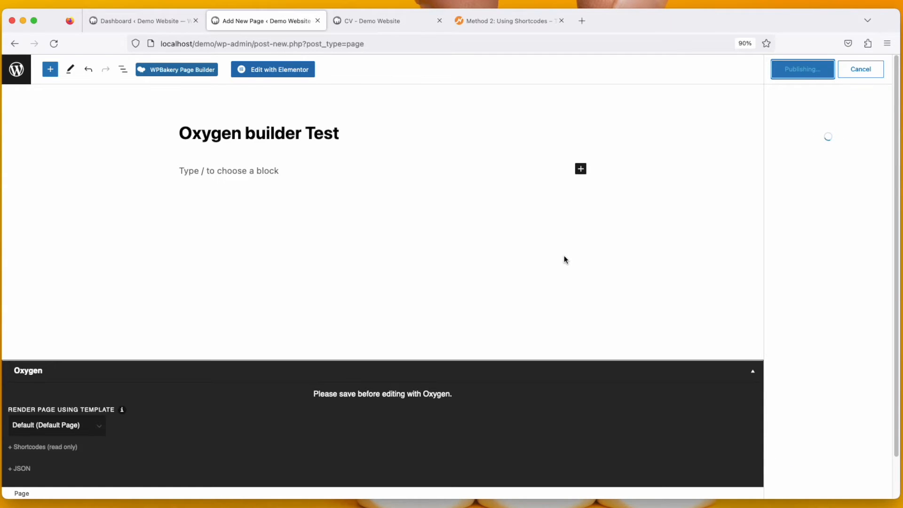
click(802, 68)
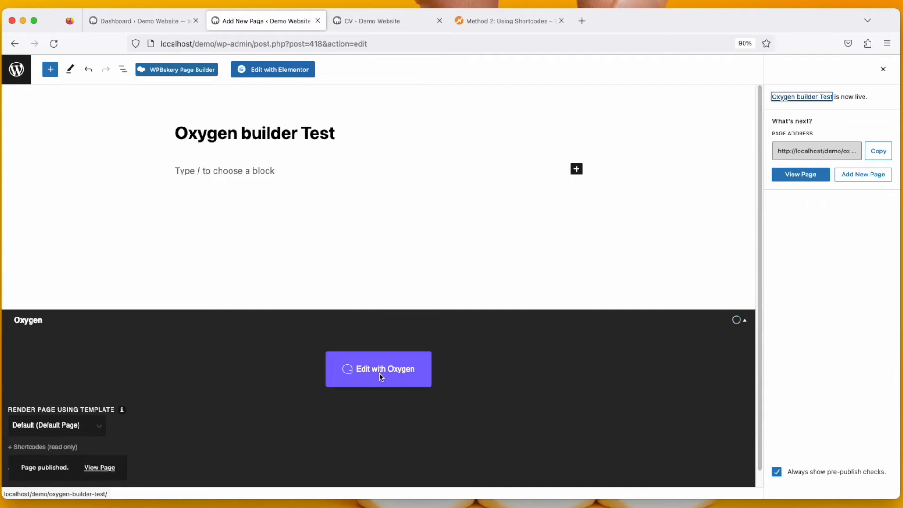
Step: Edit the page with Oxygen and add a Shortcode element holding the PDF link shortcode
click(884, 69)
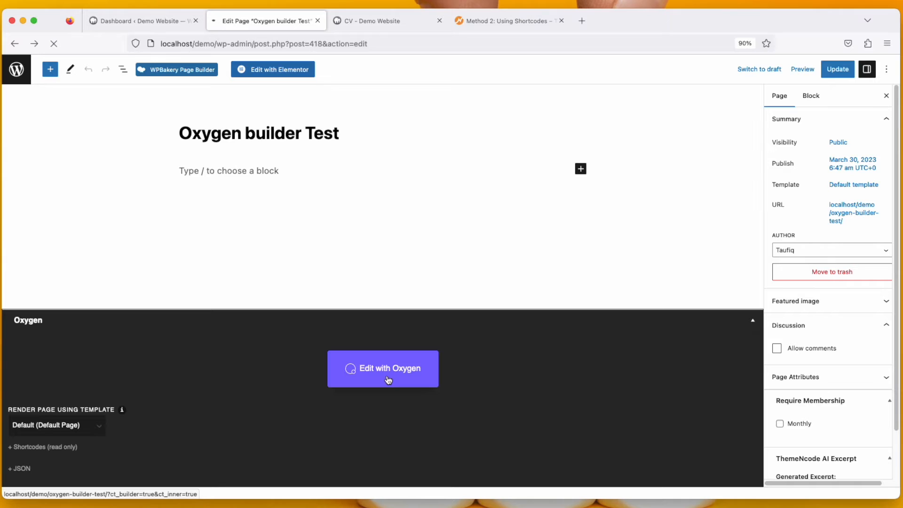
click(383, 369)
text(sh)
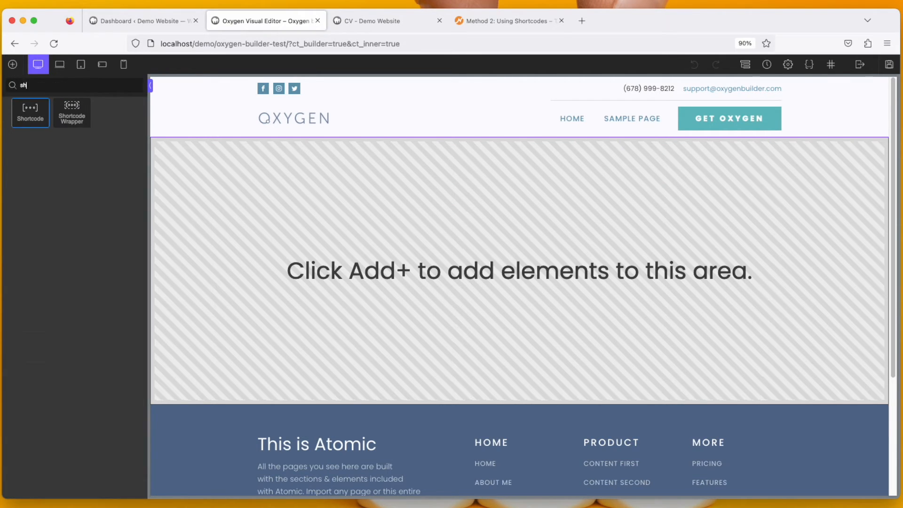
click(30, 112)
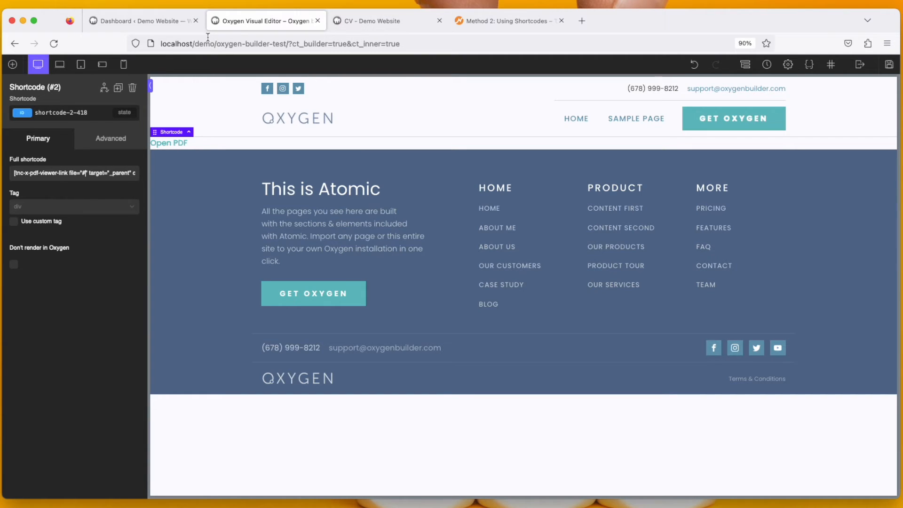
click(141, 20)
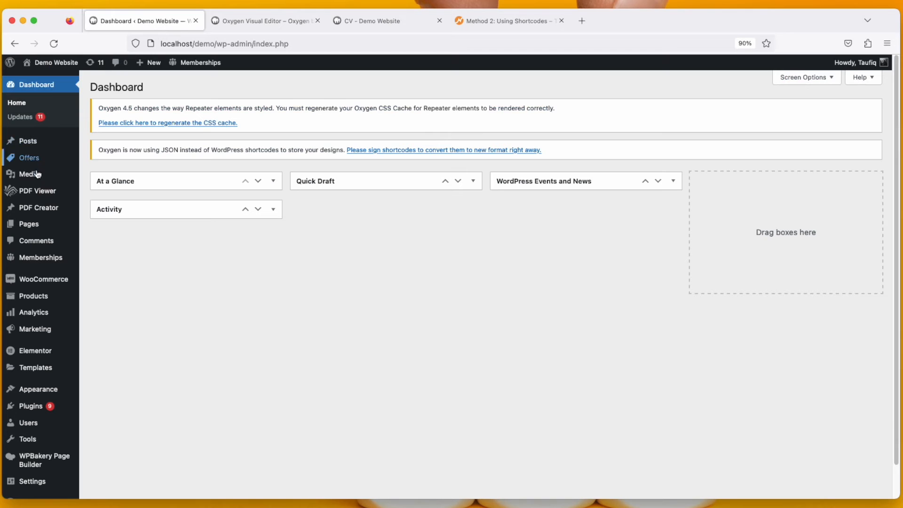
Step: Copy CV.pdf's file URL from the Media Library and return to the Oxygen editor
click(27, 174)
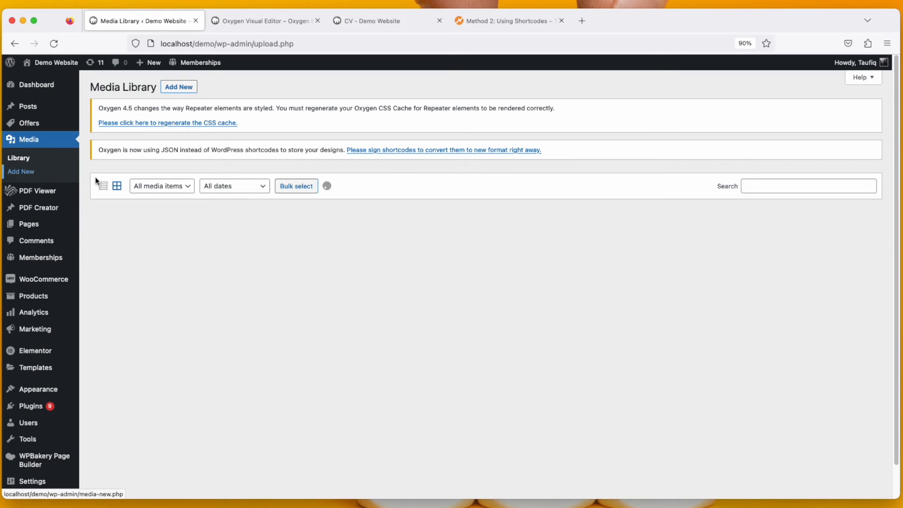
click(115, 185)
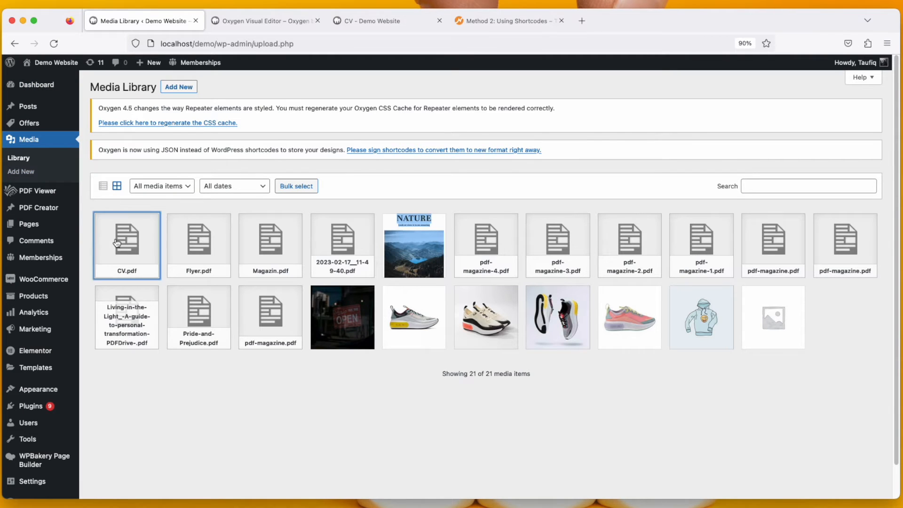
click(126, 242)
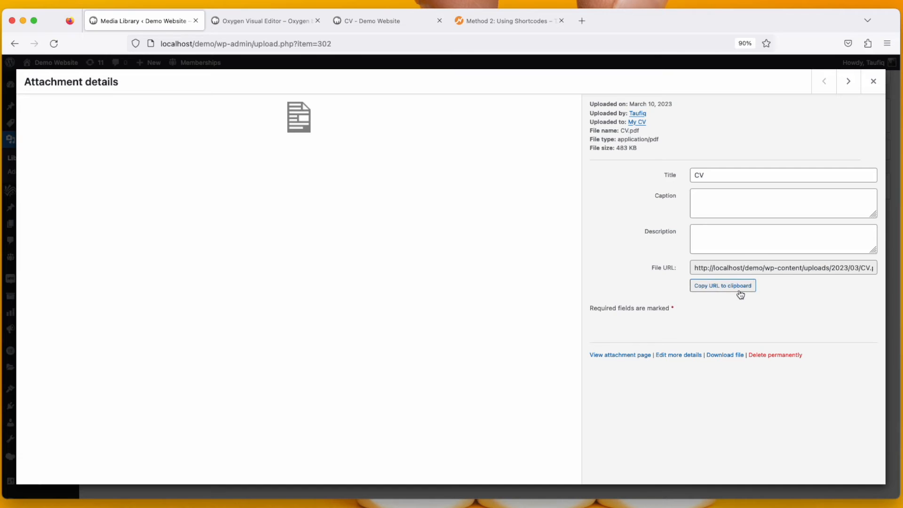
click(723, 285)
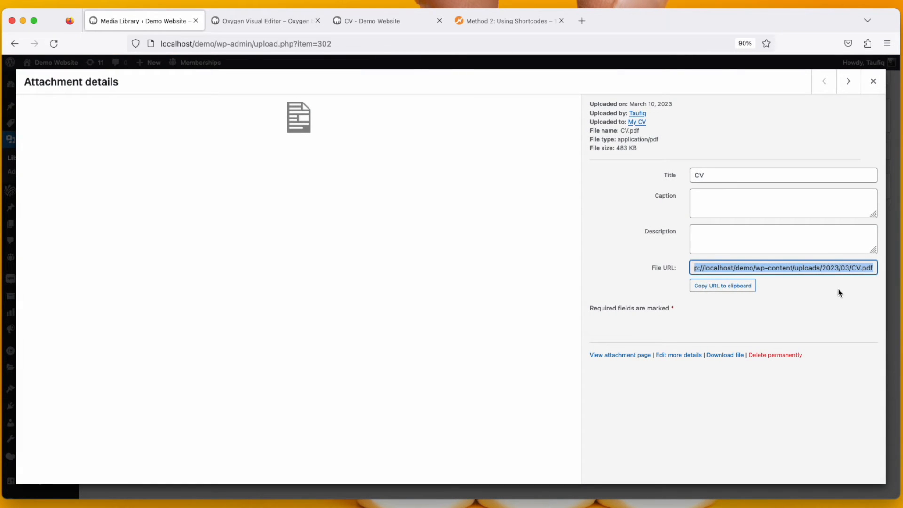
mouse_move(857, 279)
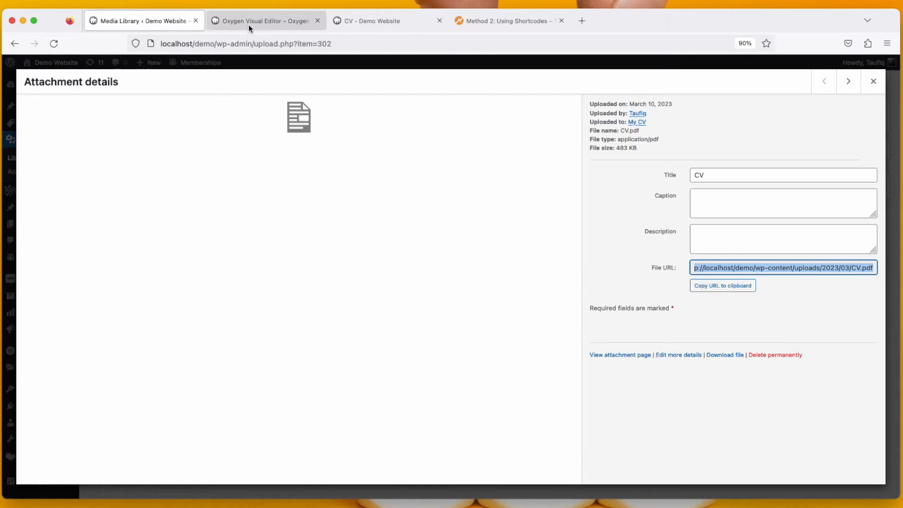
click(263, 21)
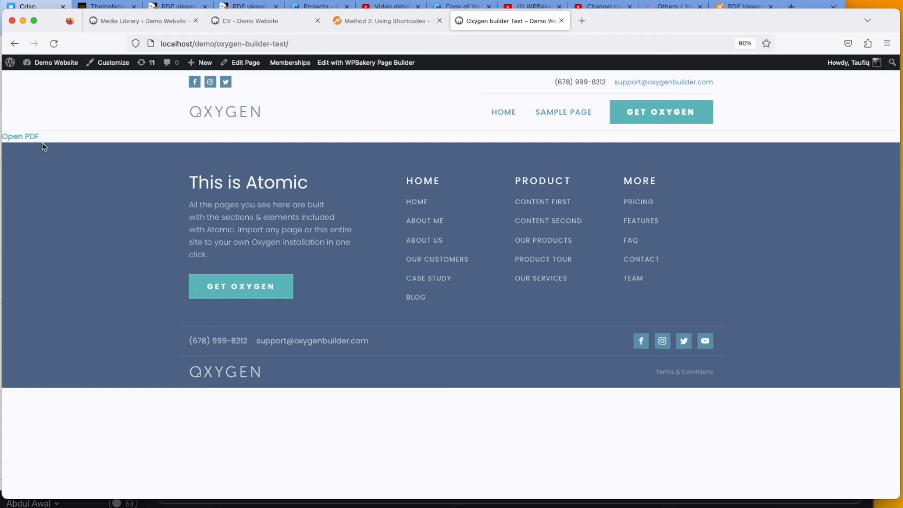
mouse_move(20, 139)
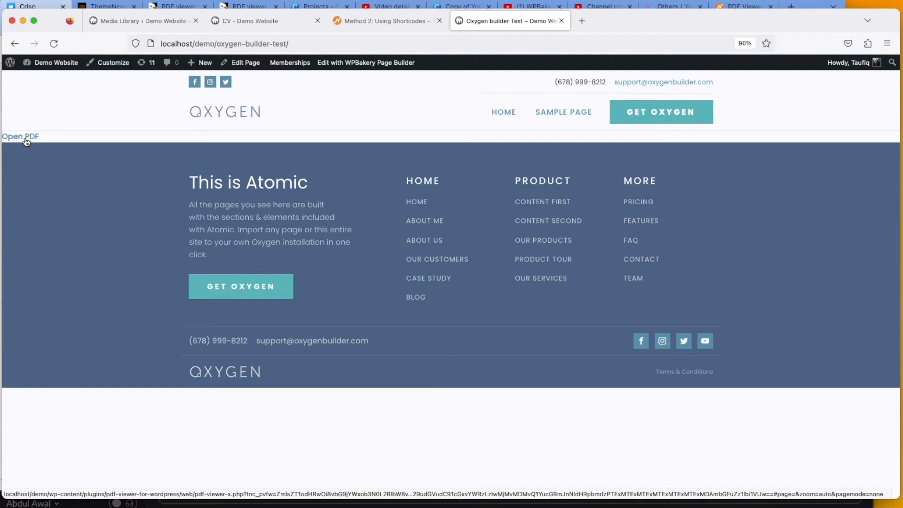
click(20, 137)
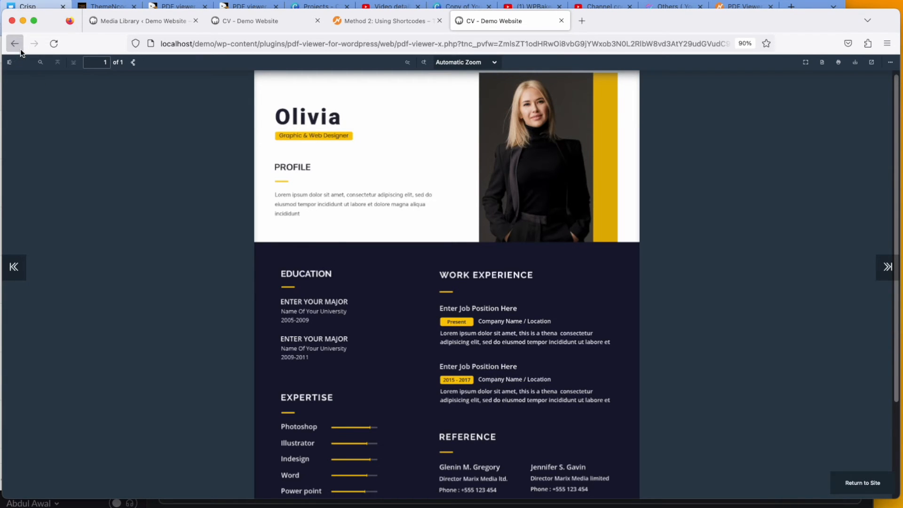
click(15, 43)
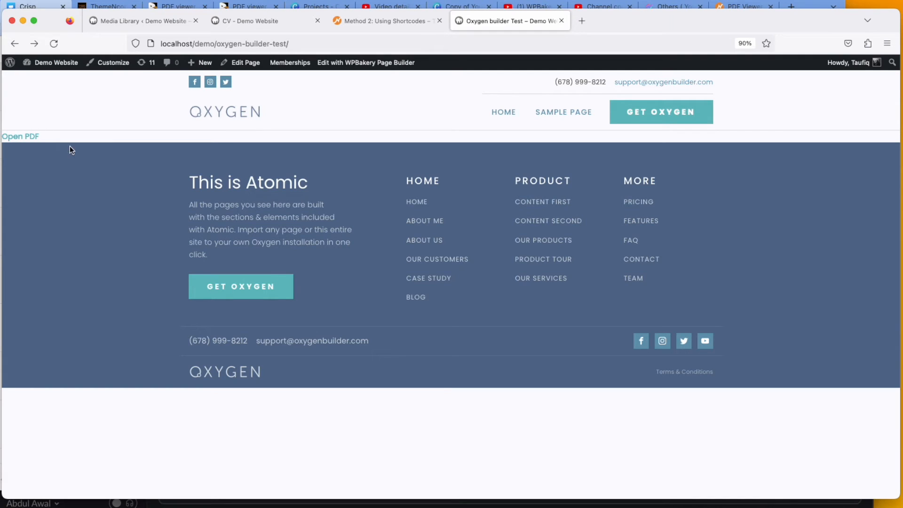
mouse_move(320, 80)
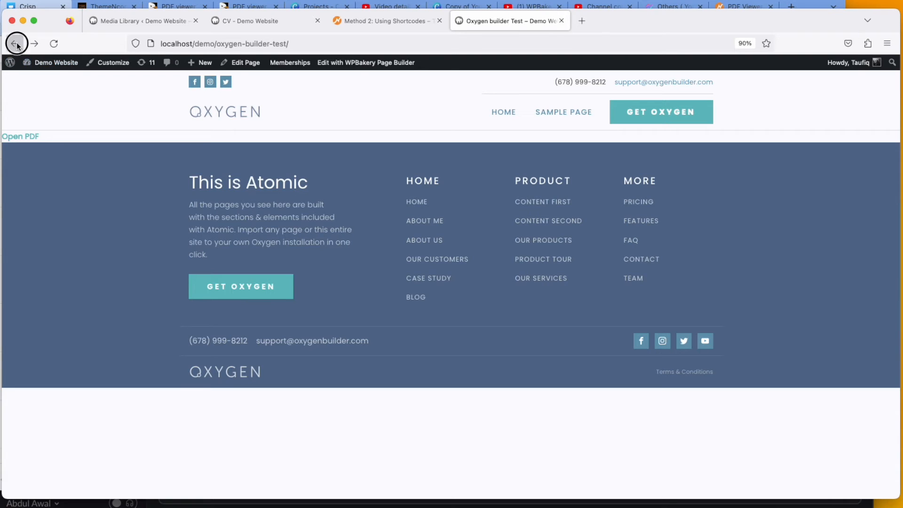
Step: Edit the link shortcode so its text reads 'Check the PDF' and save
click(14, 44)
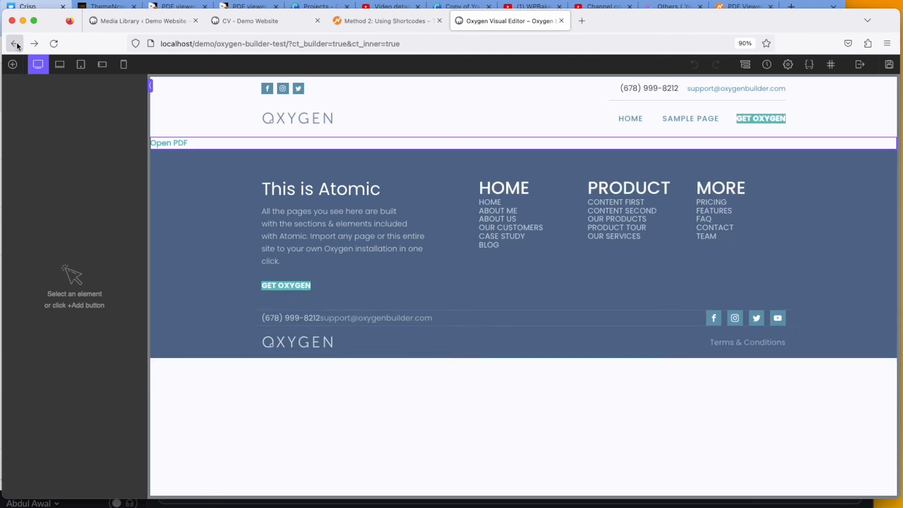
click(168, 143)
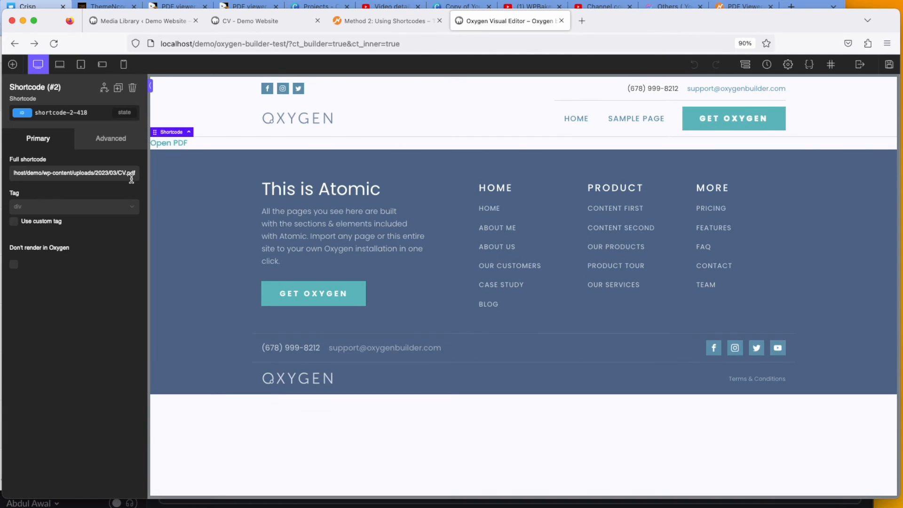
triple_click(73, 173)
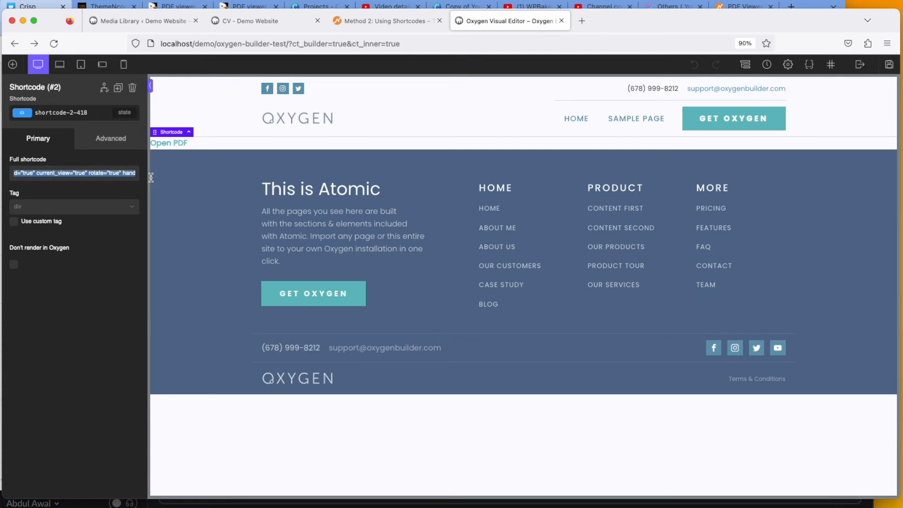
click(118, 173)
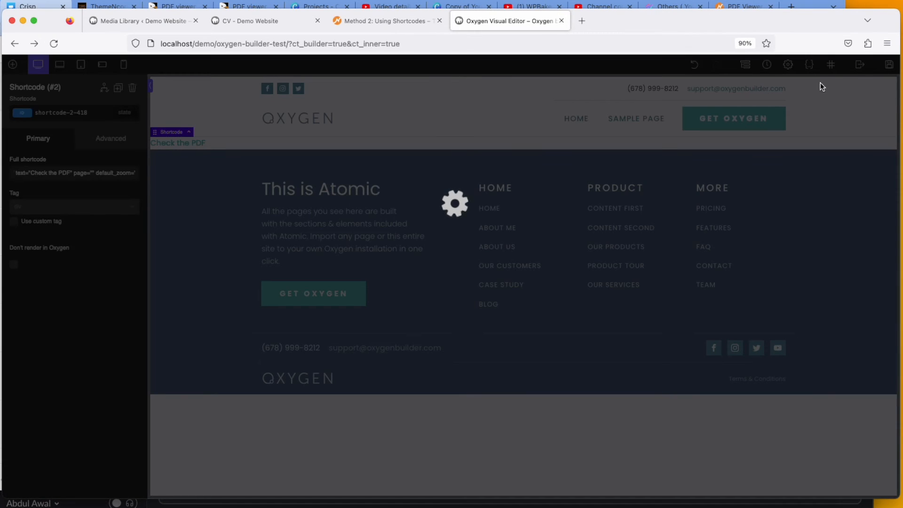
mouse_move(858, 70)
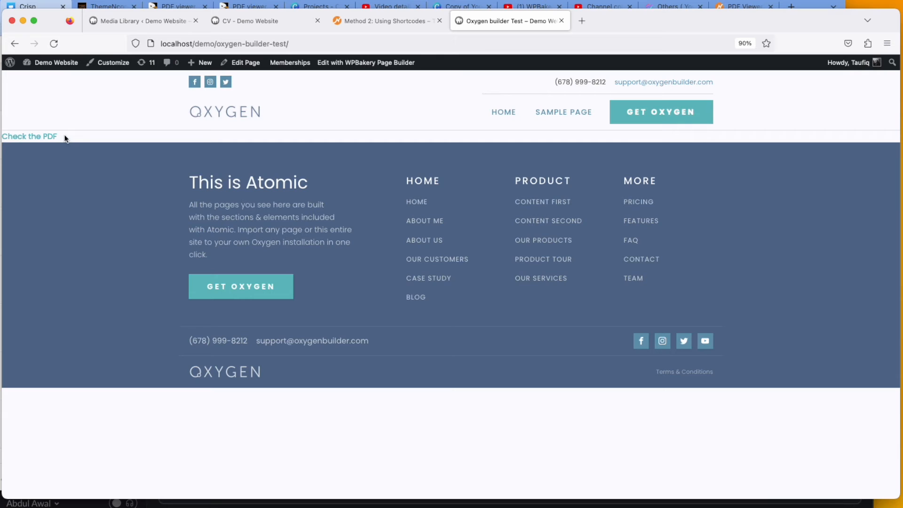
click(29, 137)
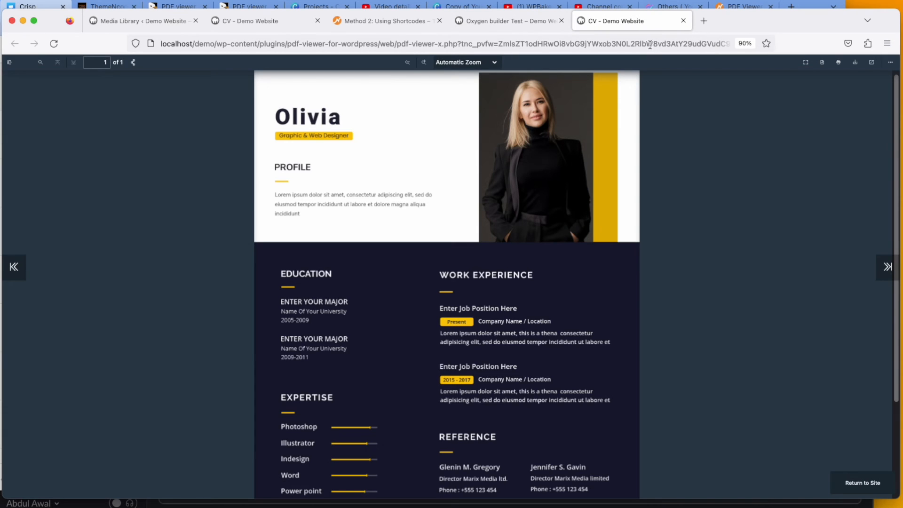
click(507, 20)
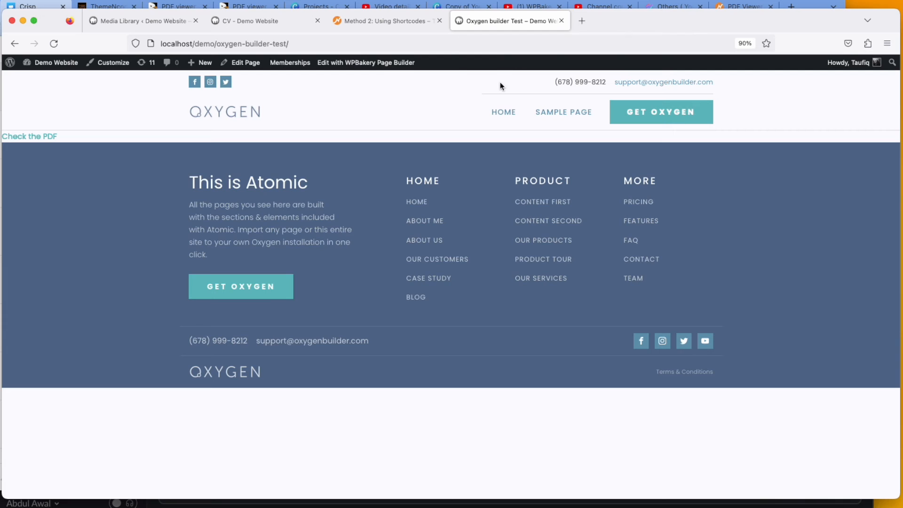
mouse_move(255, 217)
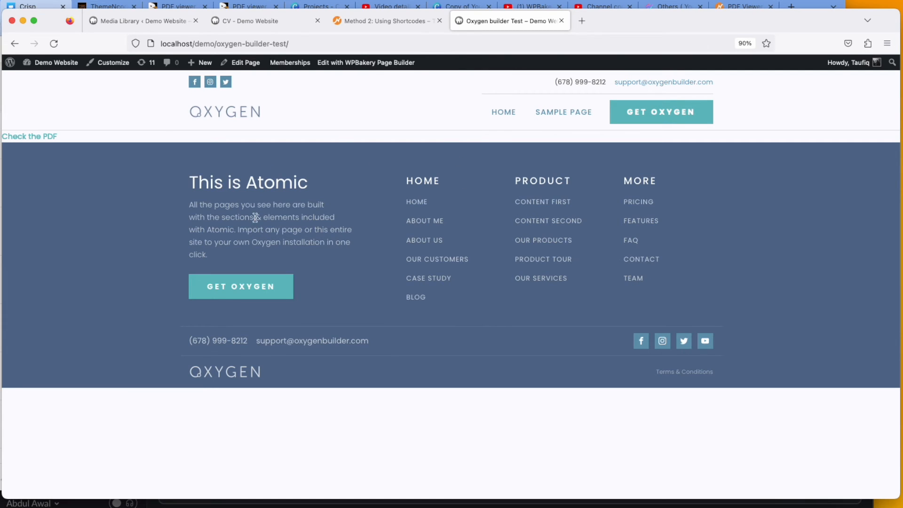
Step: Find the Embed X Shortcode example in the docs and copy it, returning to the site tab
click(386, 21)
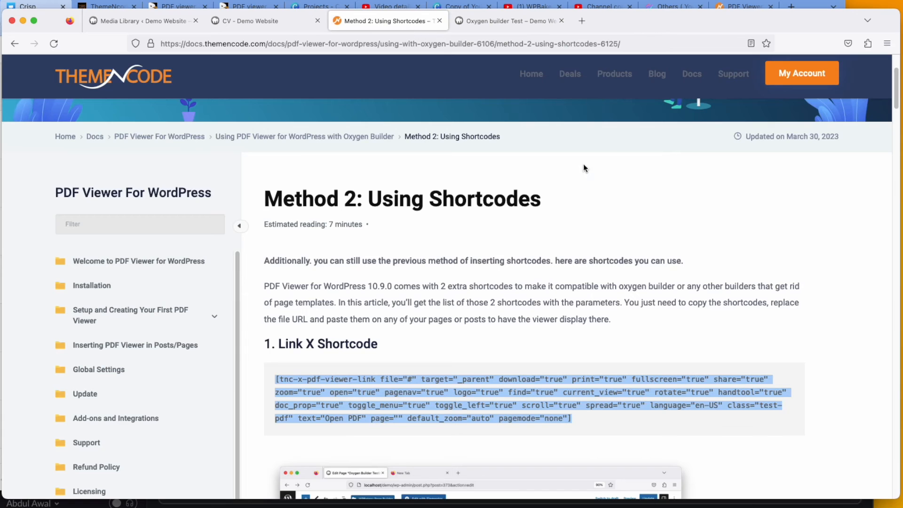
scroll(down, 3)
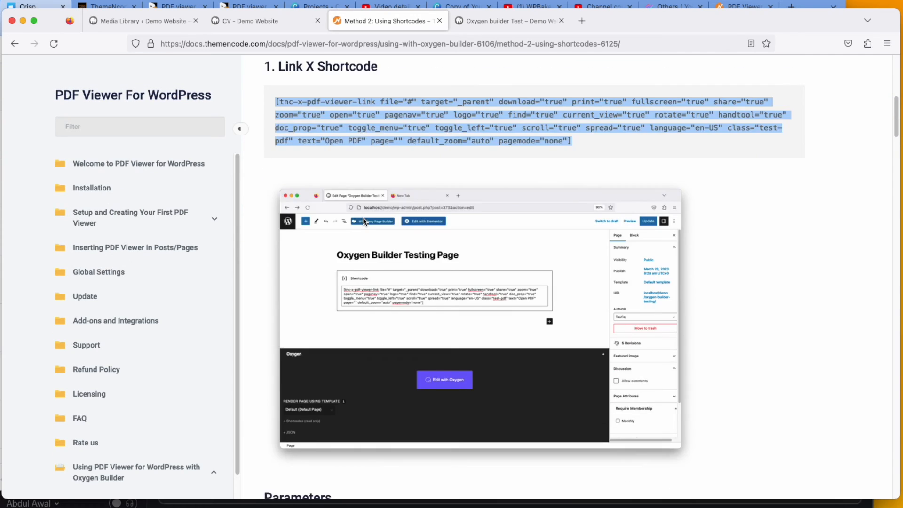
scroll(down, 3)
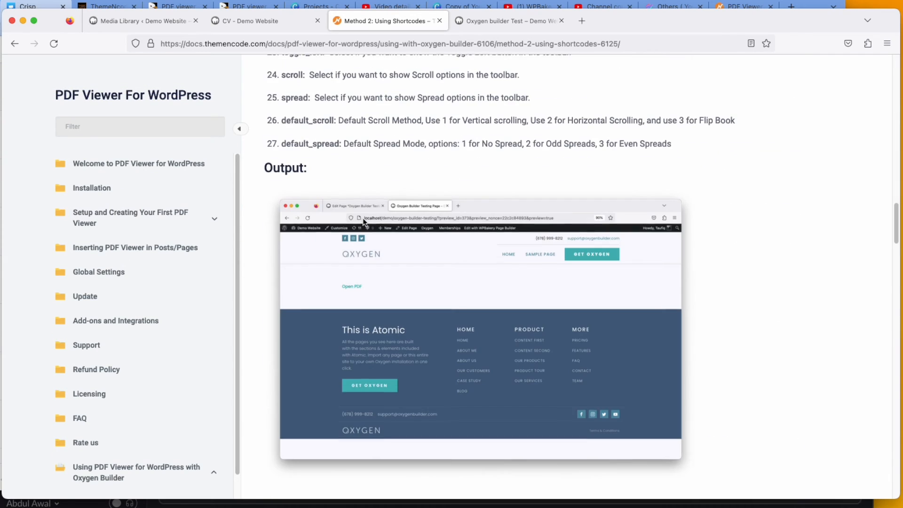
scroll(down, 3)
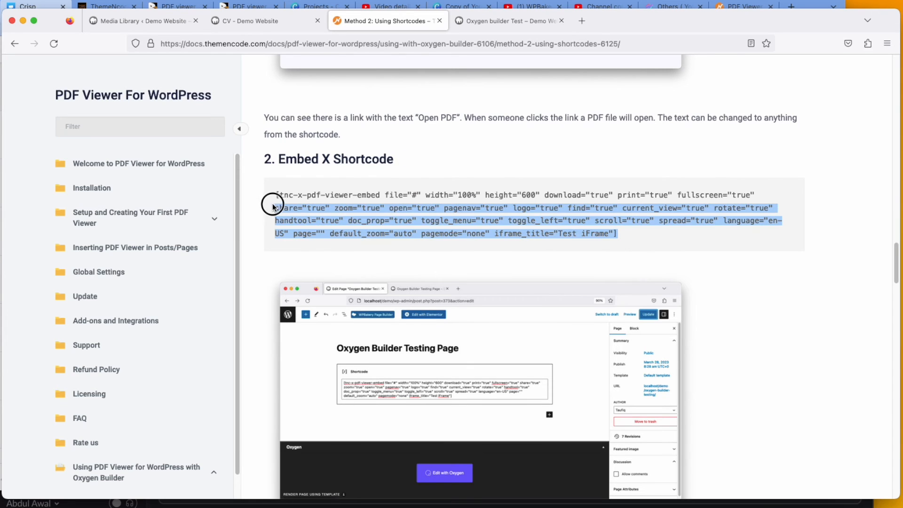
click(509, 21)
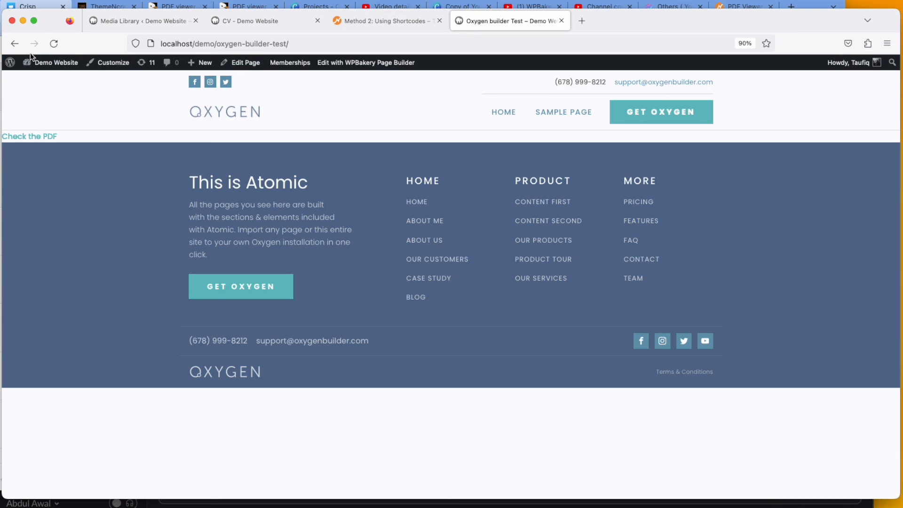
Step: Replace the Shortcode element's content with the embed shortcode pointing to CV.pdf and save
click(14, 44)
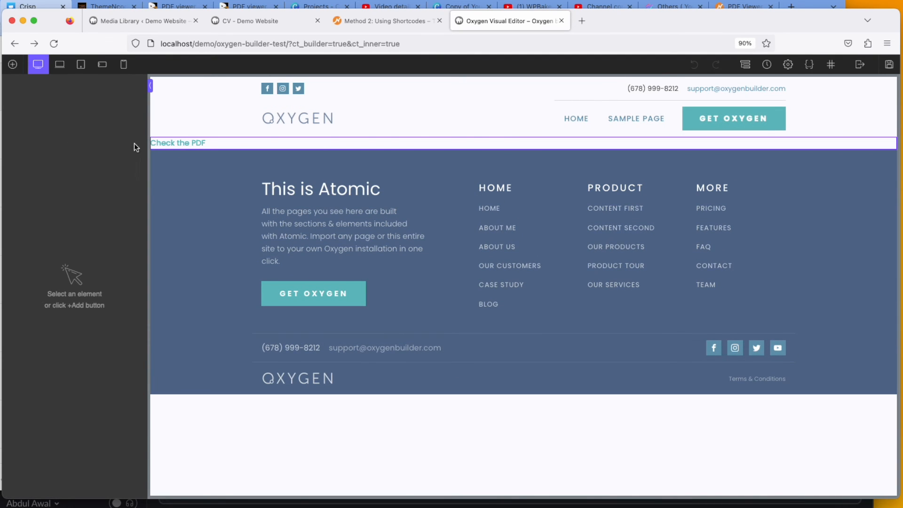
click(178, 143)
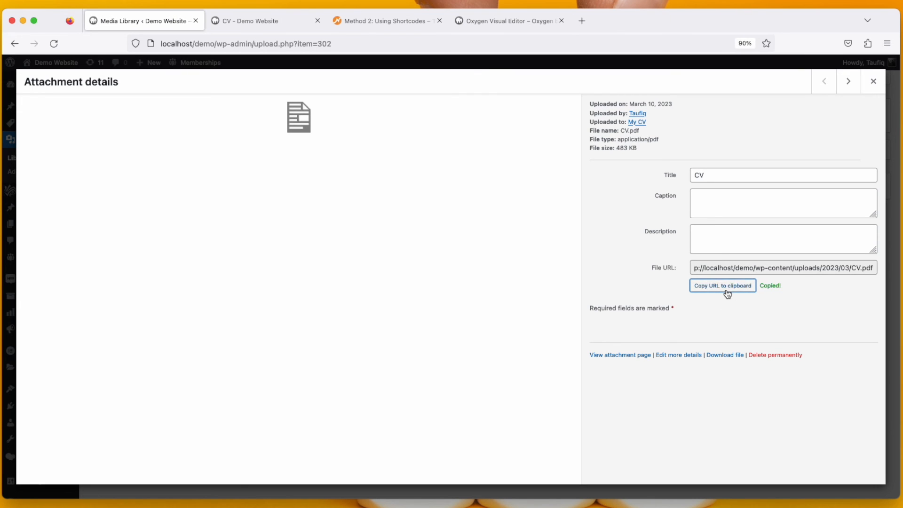
click(385, 21)
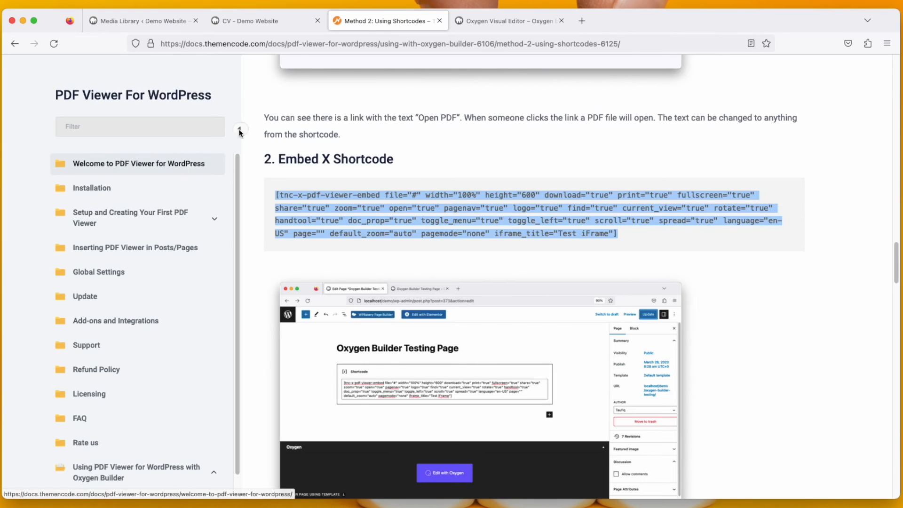
click(509, 20)
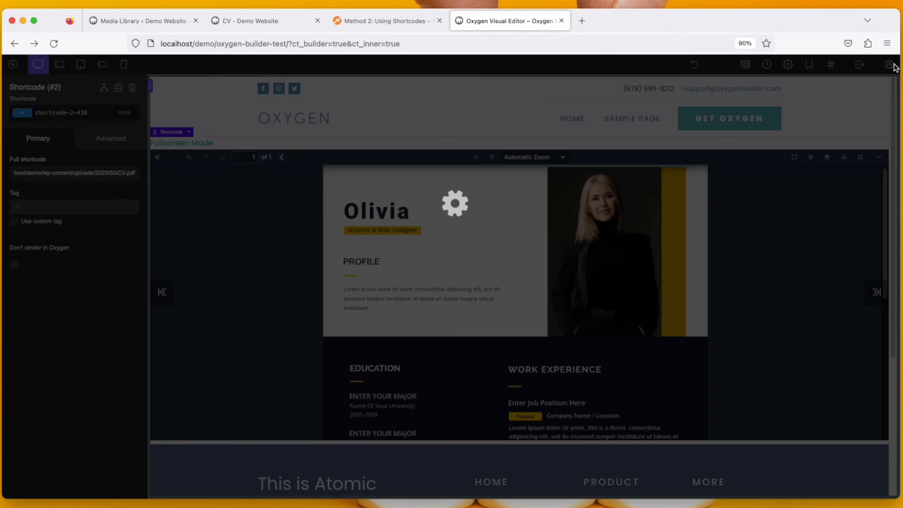
mouse_move(802, 130)
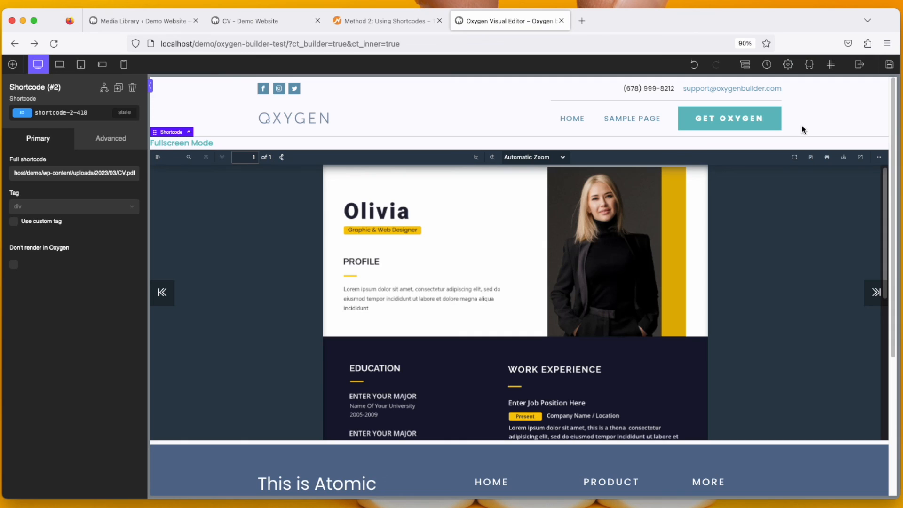
click(859, 64)
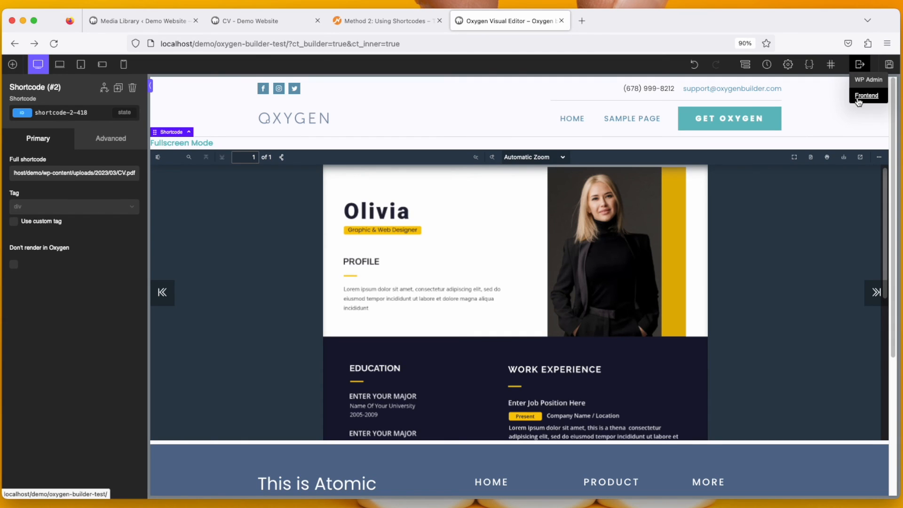
Step: View the live page with CV.pdf embedded inline, then return to the shortcodes docs
click(866, 96)
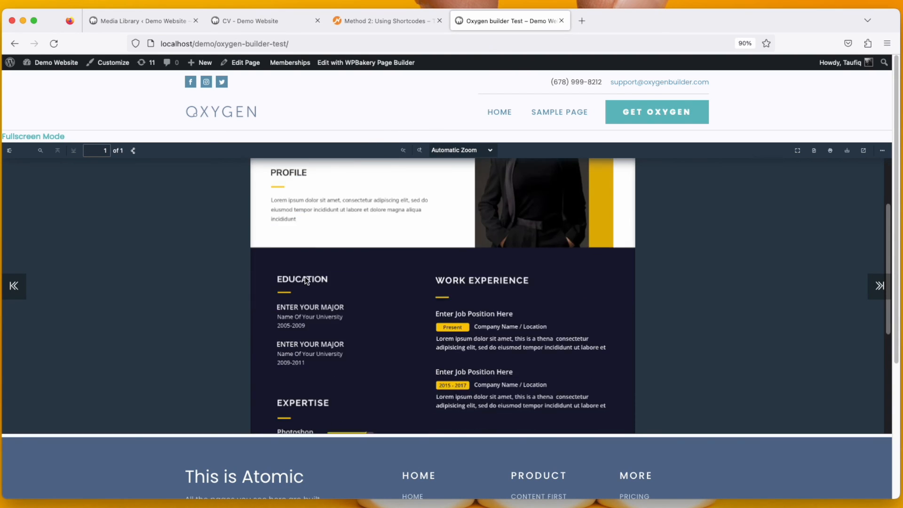
scroll(up, 3)
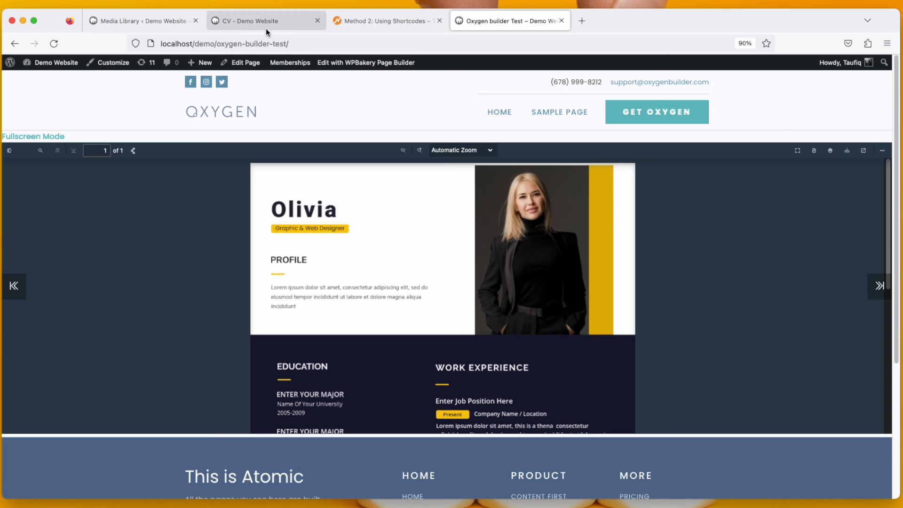
click(383, 21)
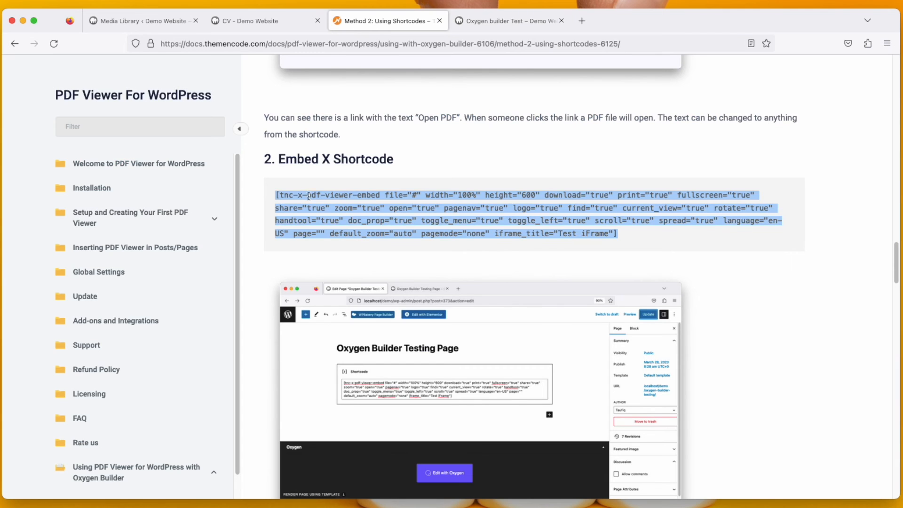
scroll(up, 3)
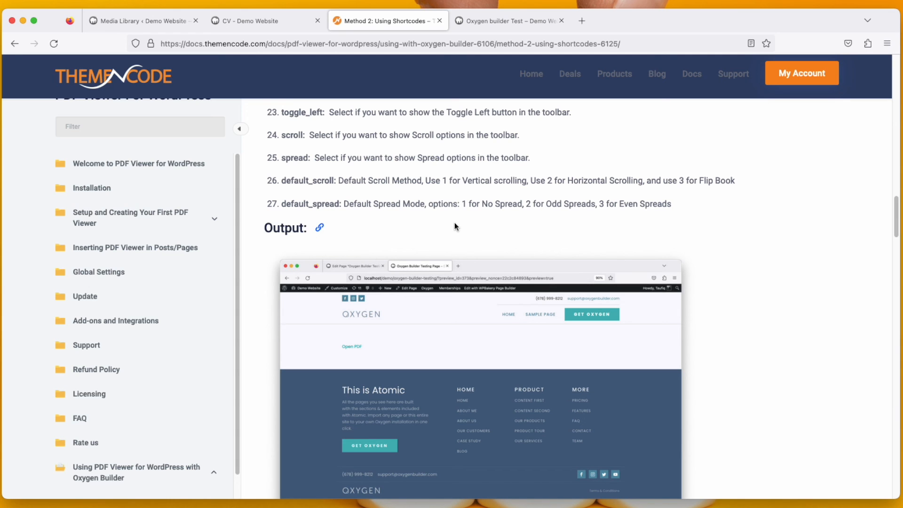
scroll(up, 3)
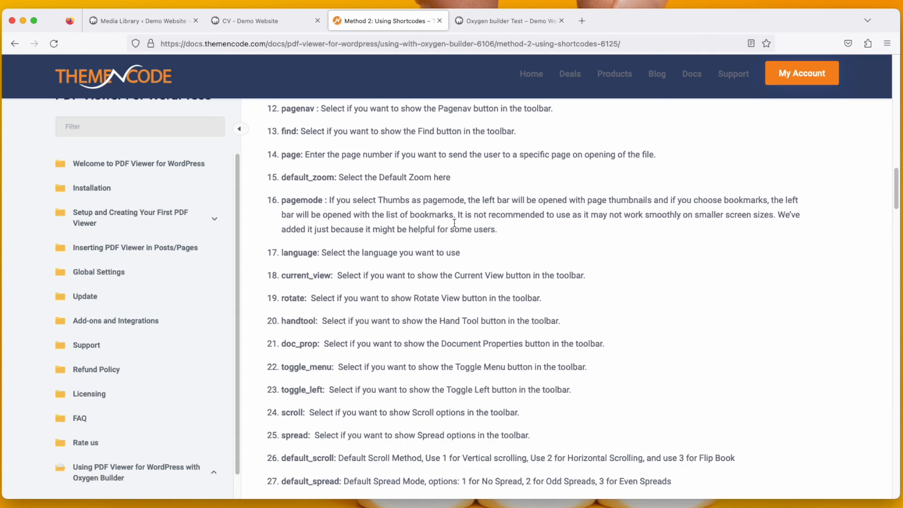
mouse_move(453, 227)
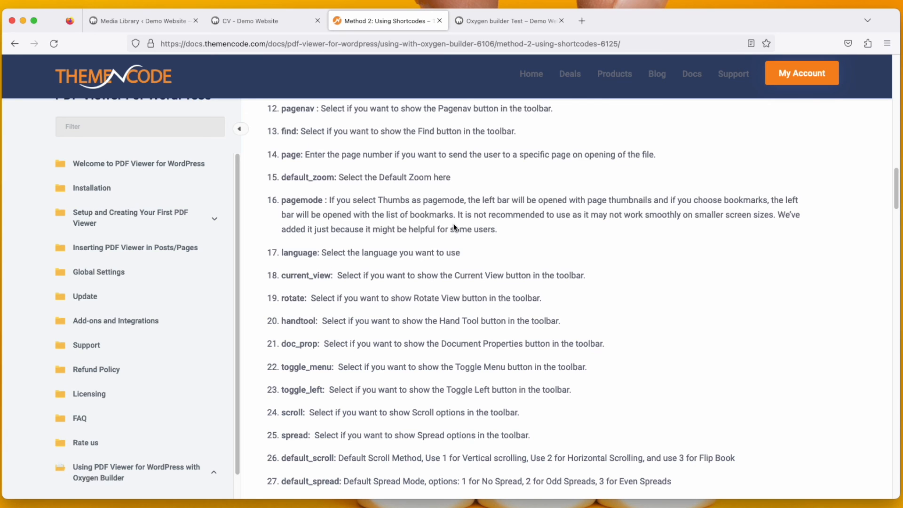
scroll(up, 3)
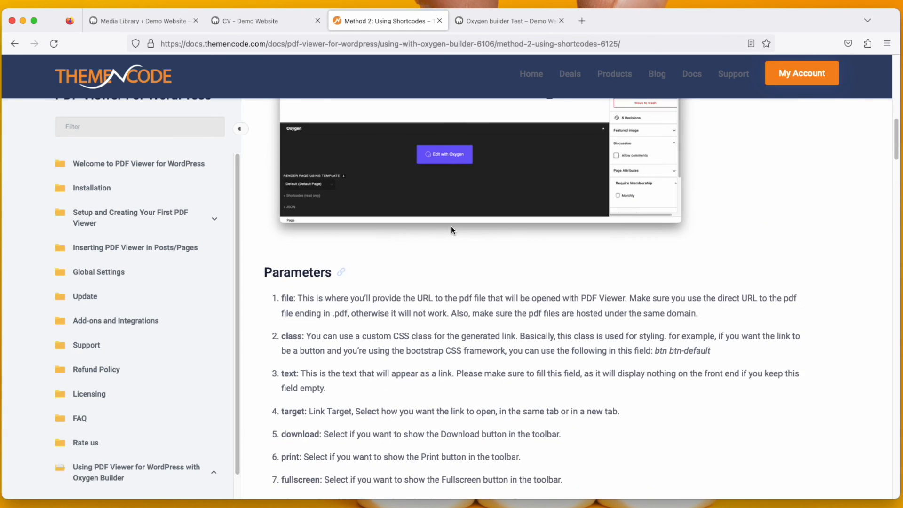